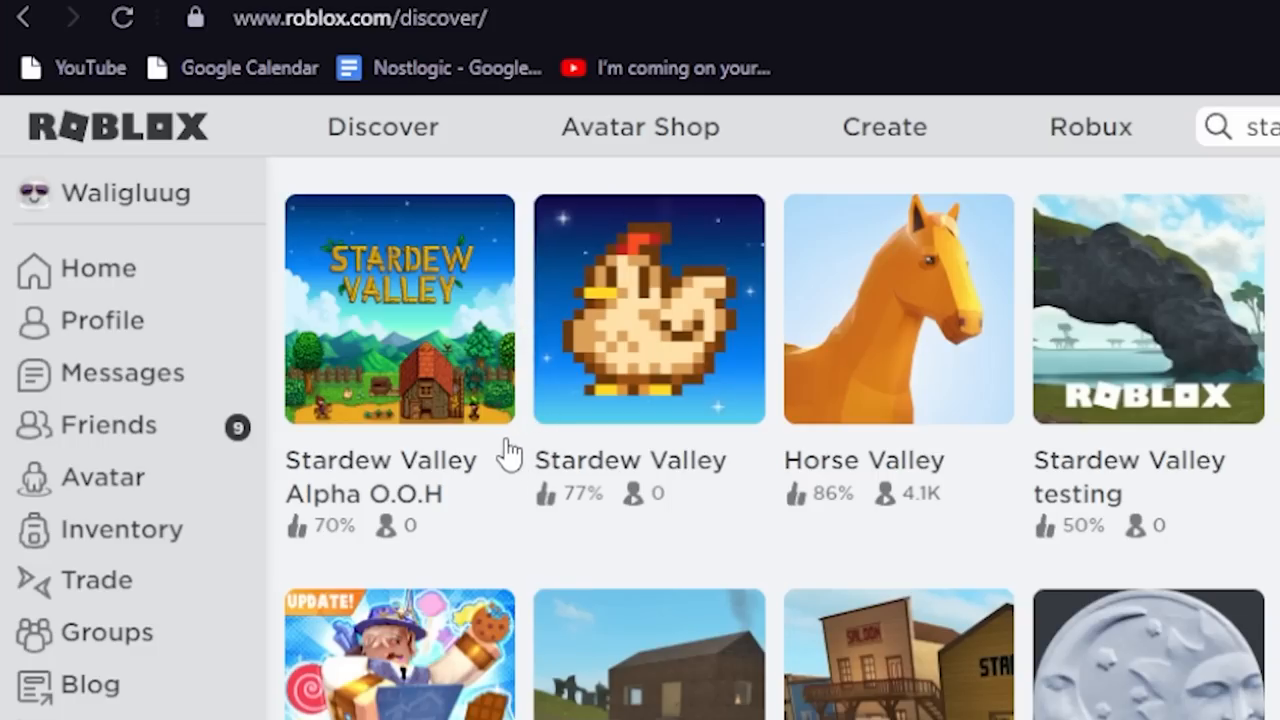
# Step: Launch Stardew Valley Alpha O.O.H from the Discover results via its green Play button
pyautogui.click(398, 308)
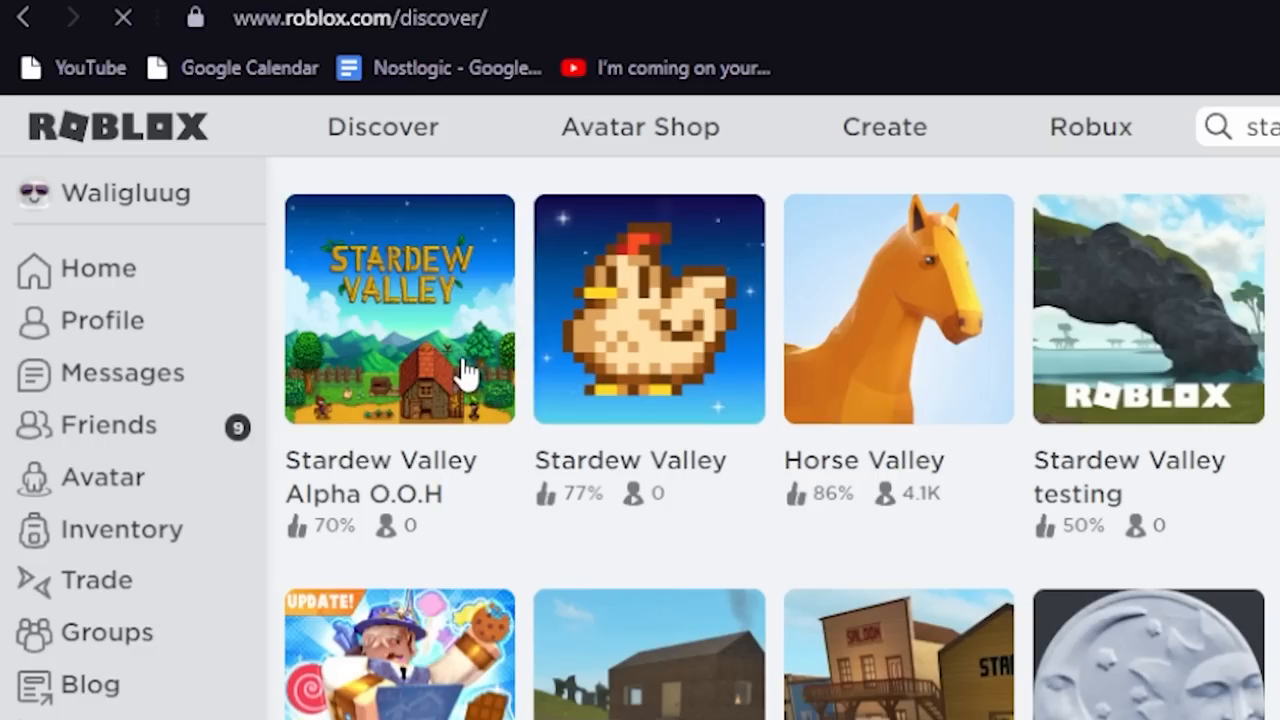
pyautogui.moveTo(484, 376)
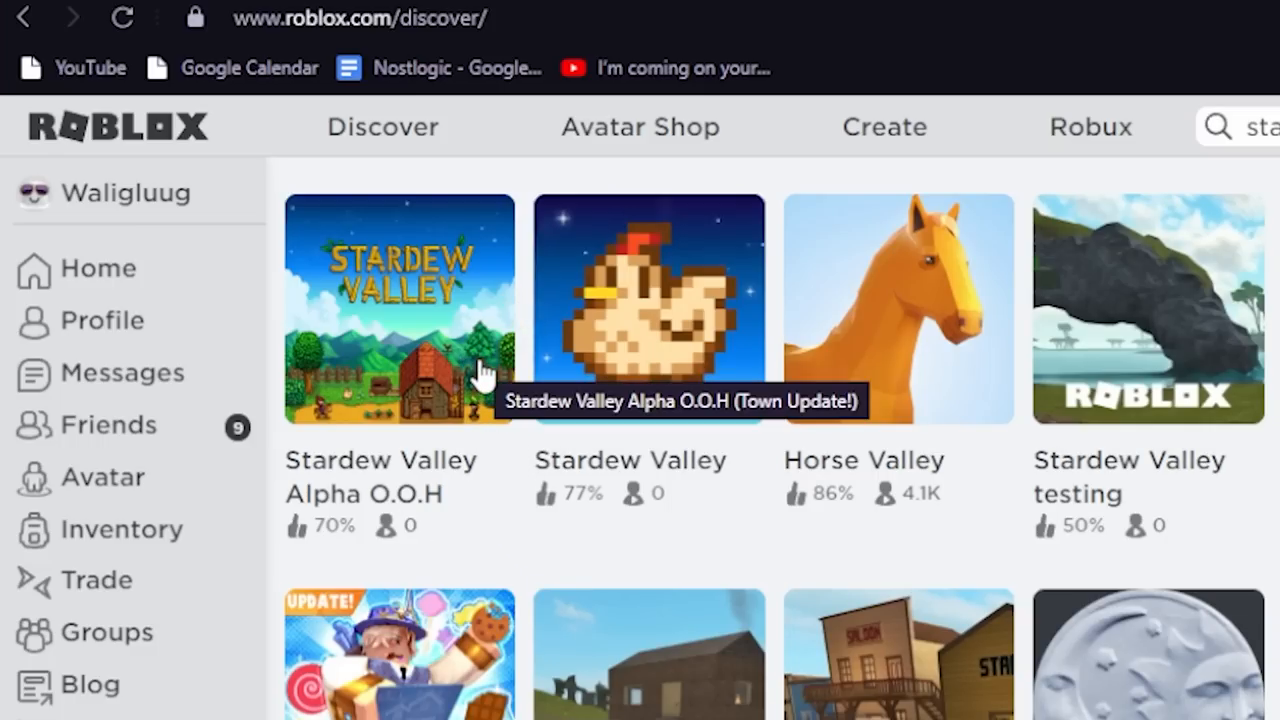
pyautogui.click(398, 308)
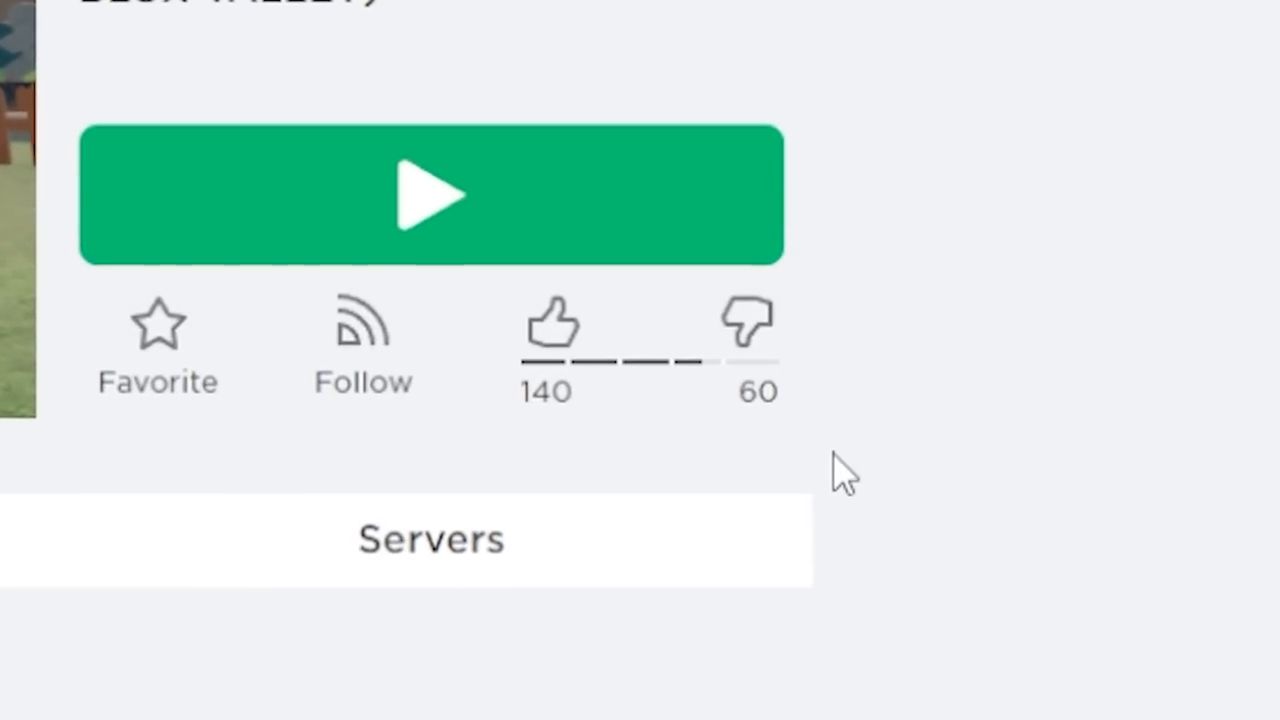
pyautogui.click(432, 196)
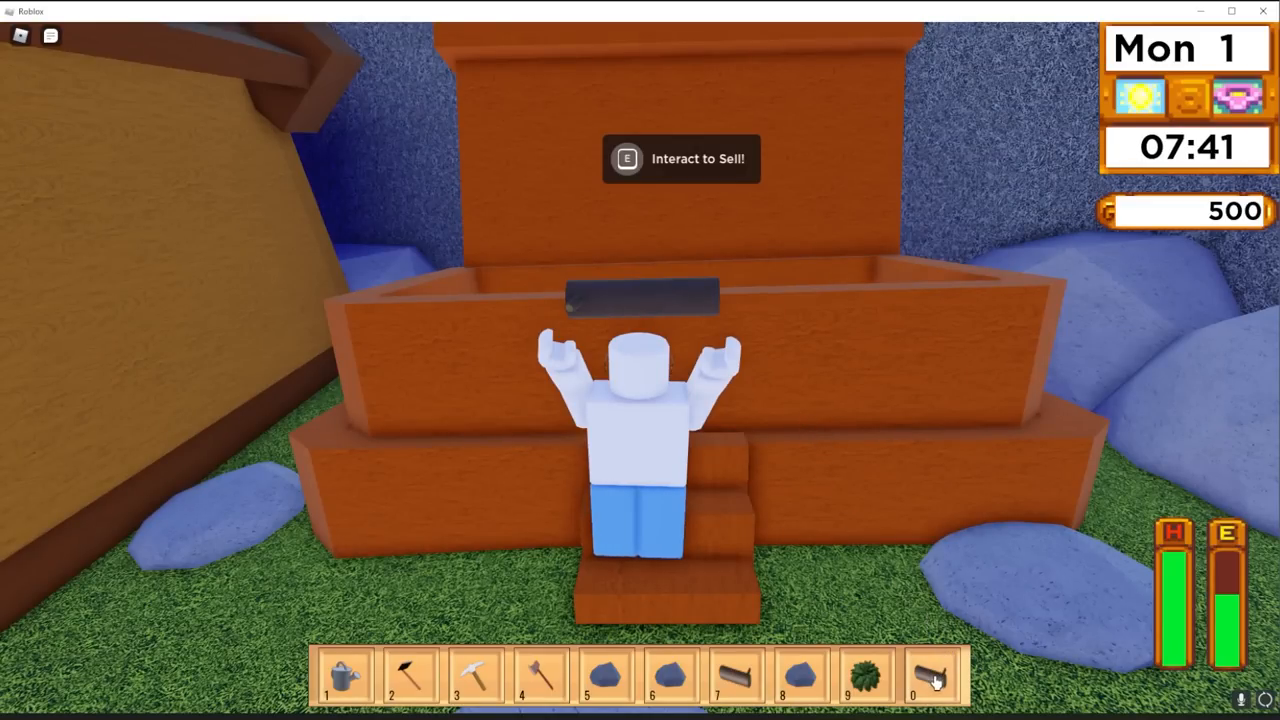
# Step: Interact with the shipping bin (E) to sell the carried items
pyautogui.press('e')
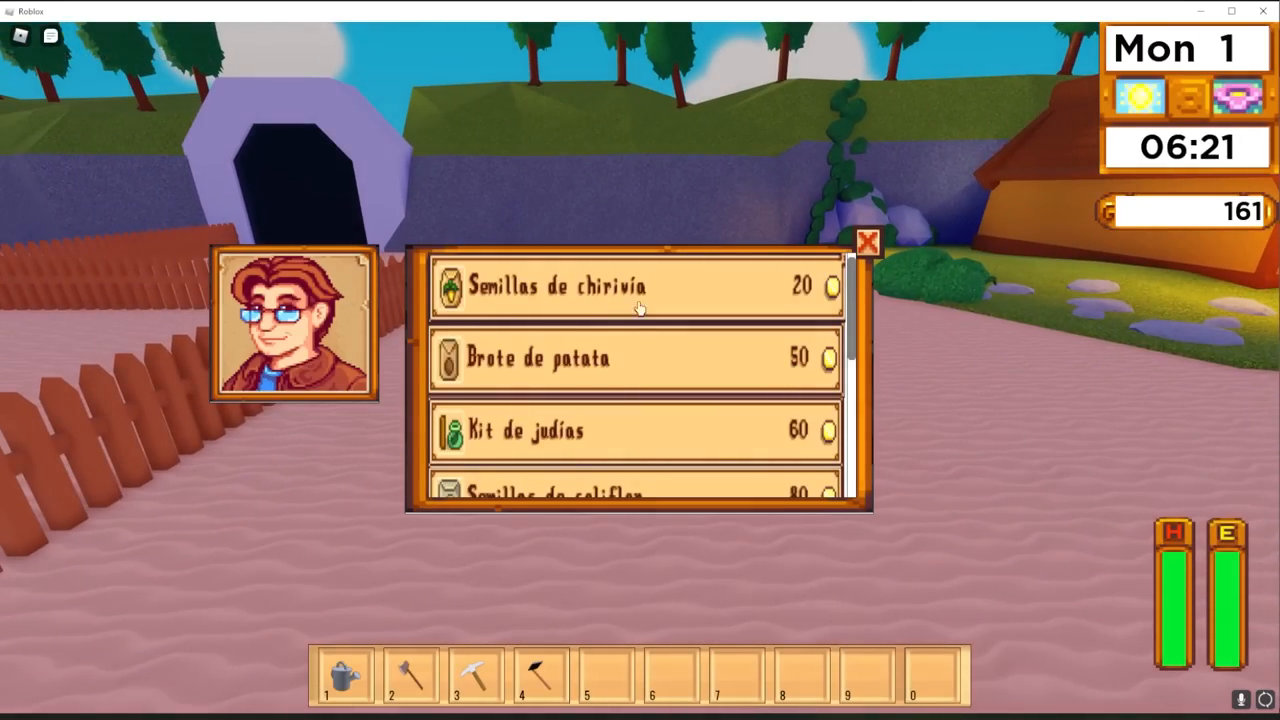
# Step: Buy a packet of parsnip seeds (Semillas de chirivia) from the seed shop
pyautogui.click(866, 242)
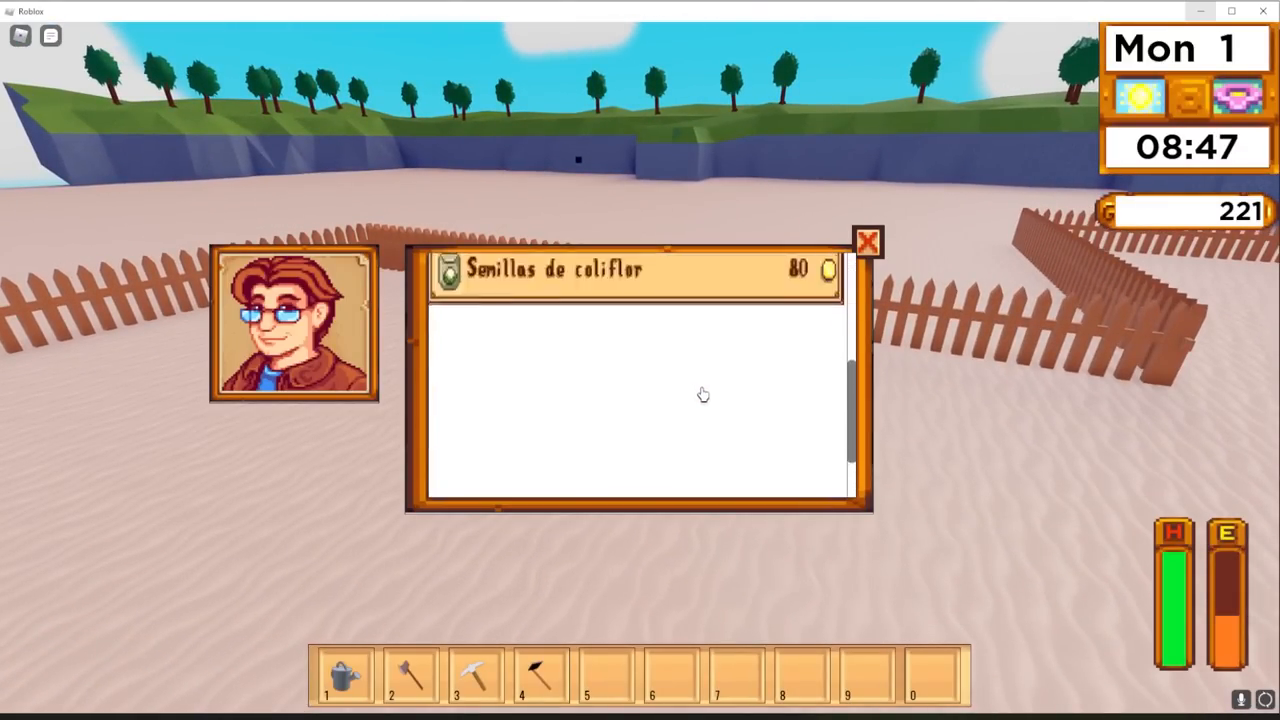
# Step: Buy two more packets of parsnip seeds, dropping gold to 201
pyautogui.click(636, 268)
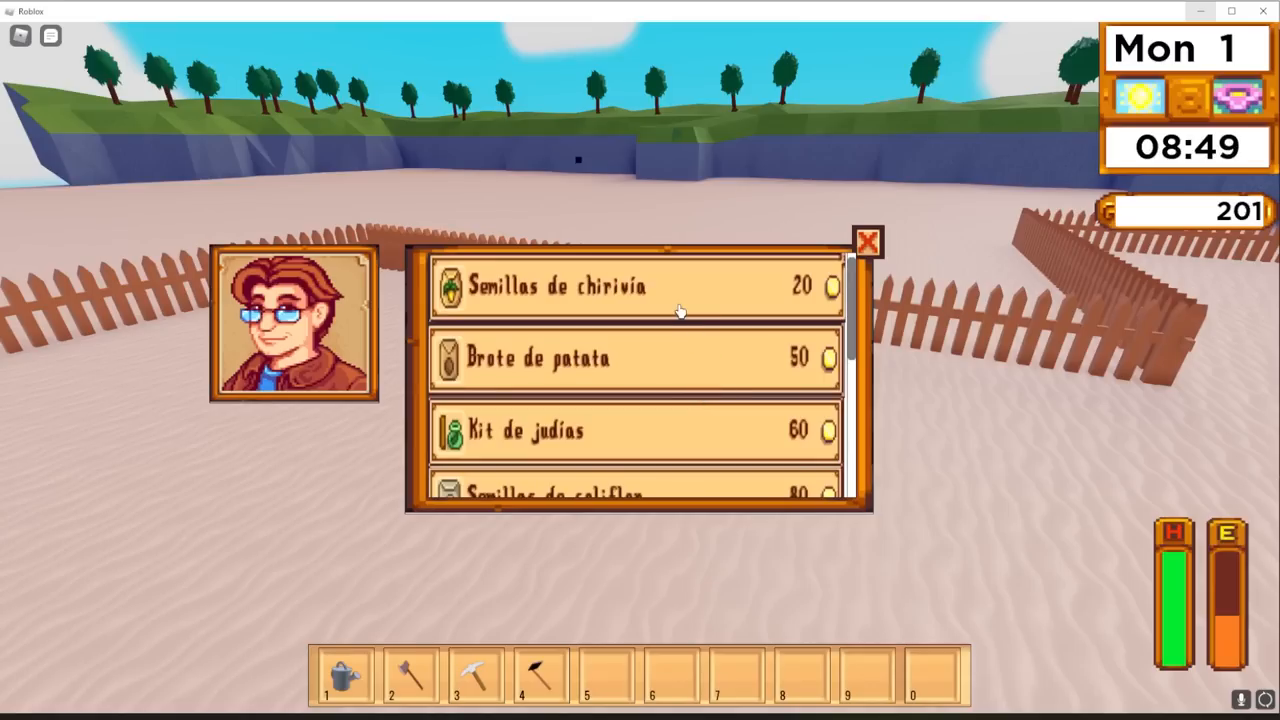
pyautogui.click(866, 242)
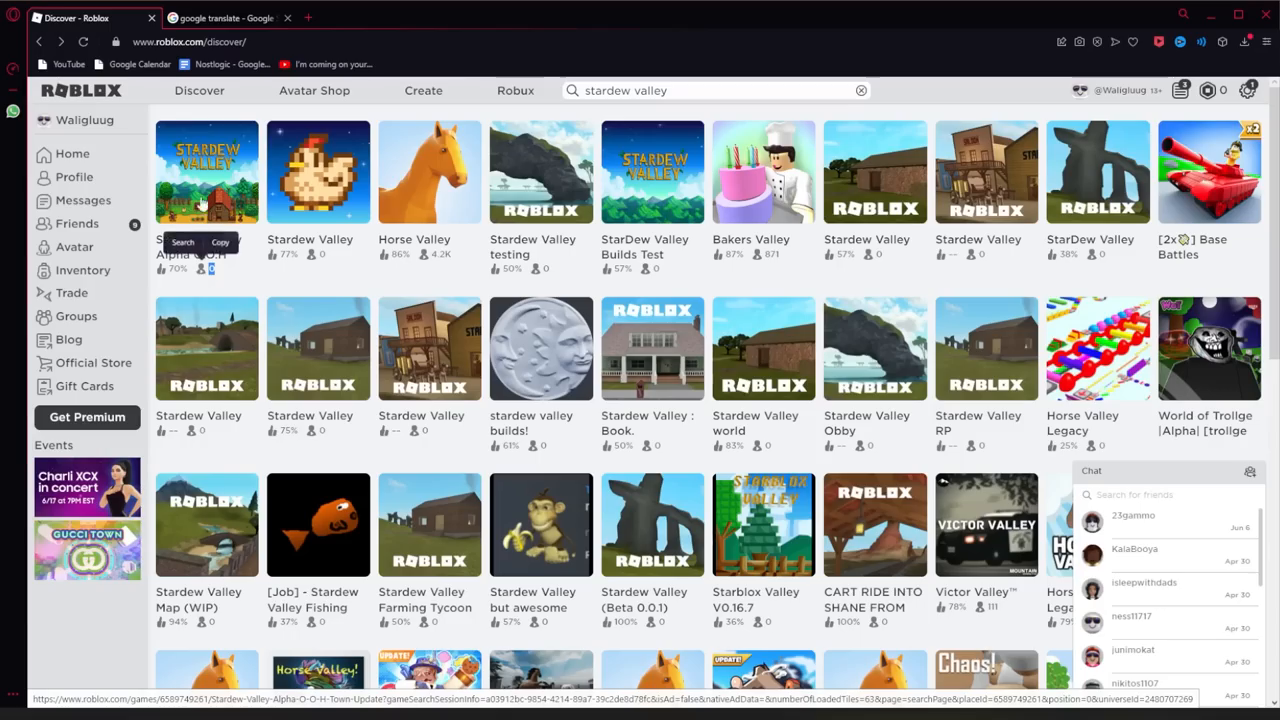
# Step: Launch a different Stardew Valley game from the Discover results grid
pyautogui.click(208, 172)
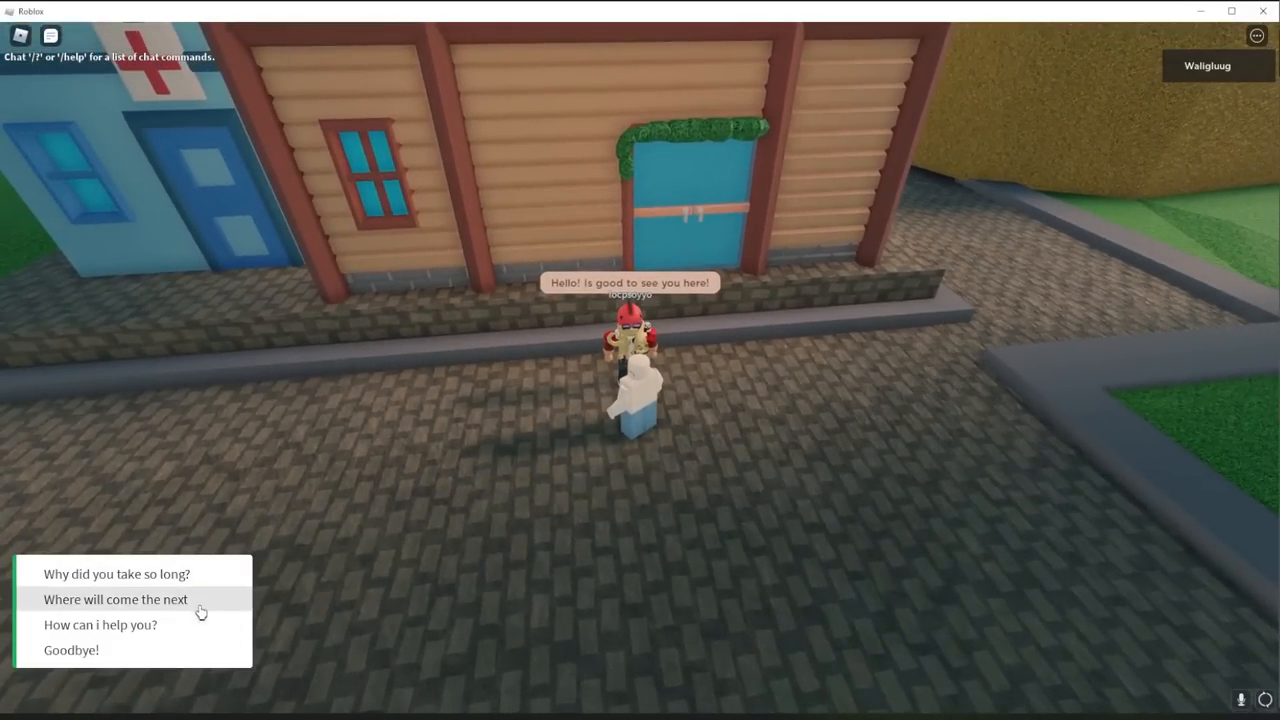
# Step: Ask the villager what comes next, then leave back to the search results
pyautogui.click(116, 600)
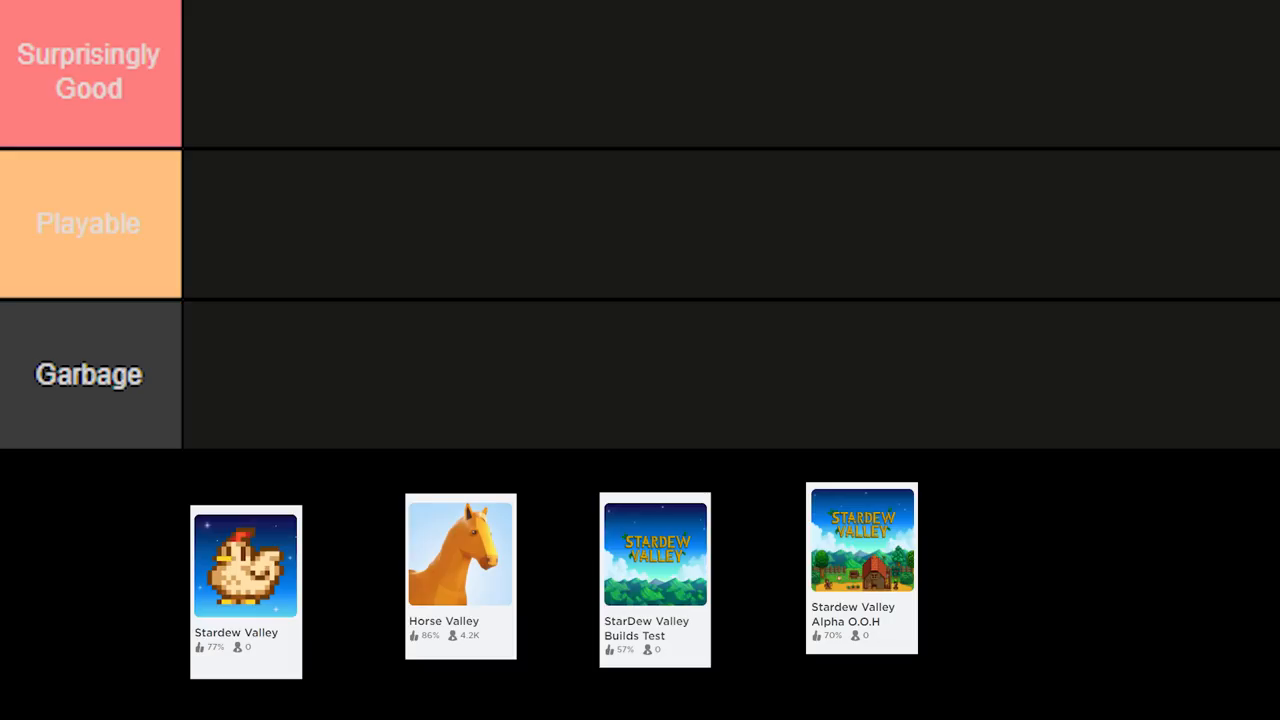
pyautogui.moveTo(860, 568); pyautogui.dragTo(238, 72)
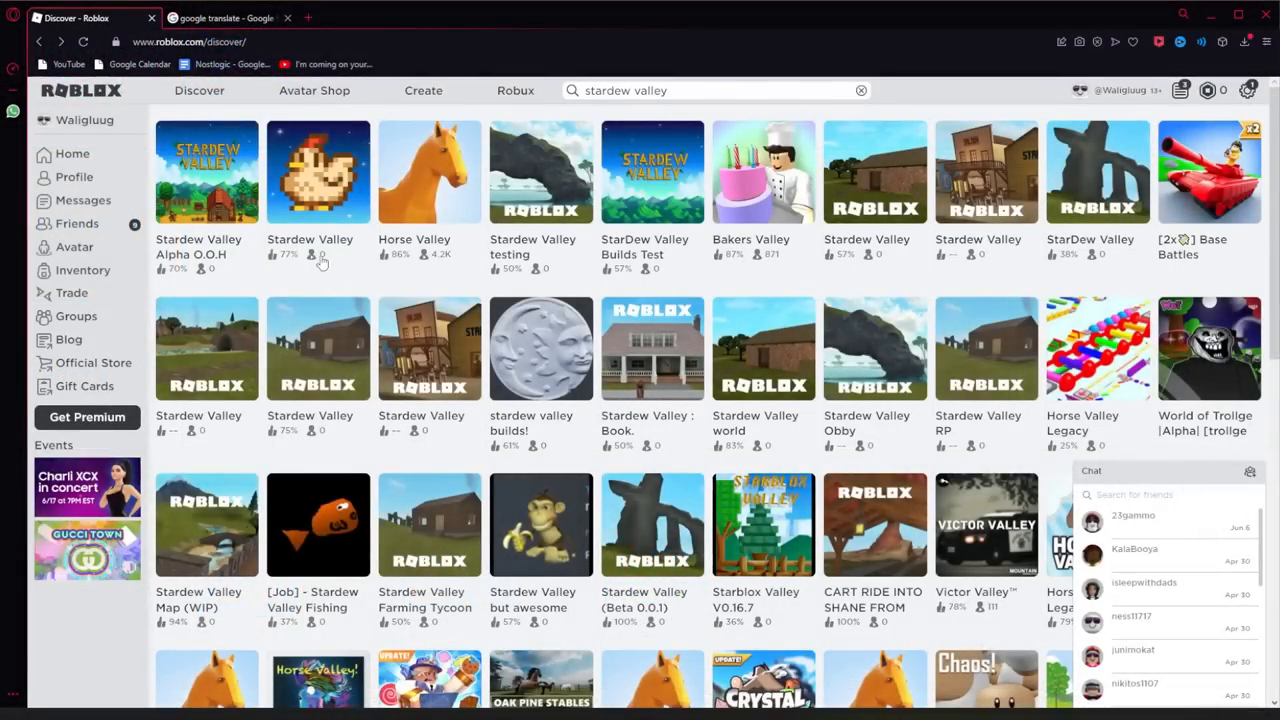
# Step: Launch the chicken-thumbnail Stardew Valley game to its farmhouse title menu
pyautogui.doubleClick(208, 254)
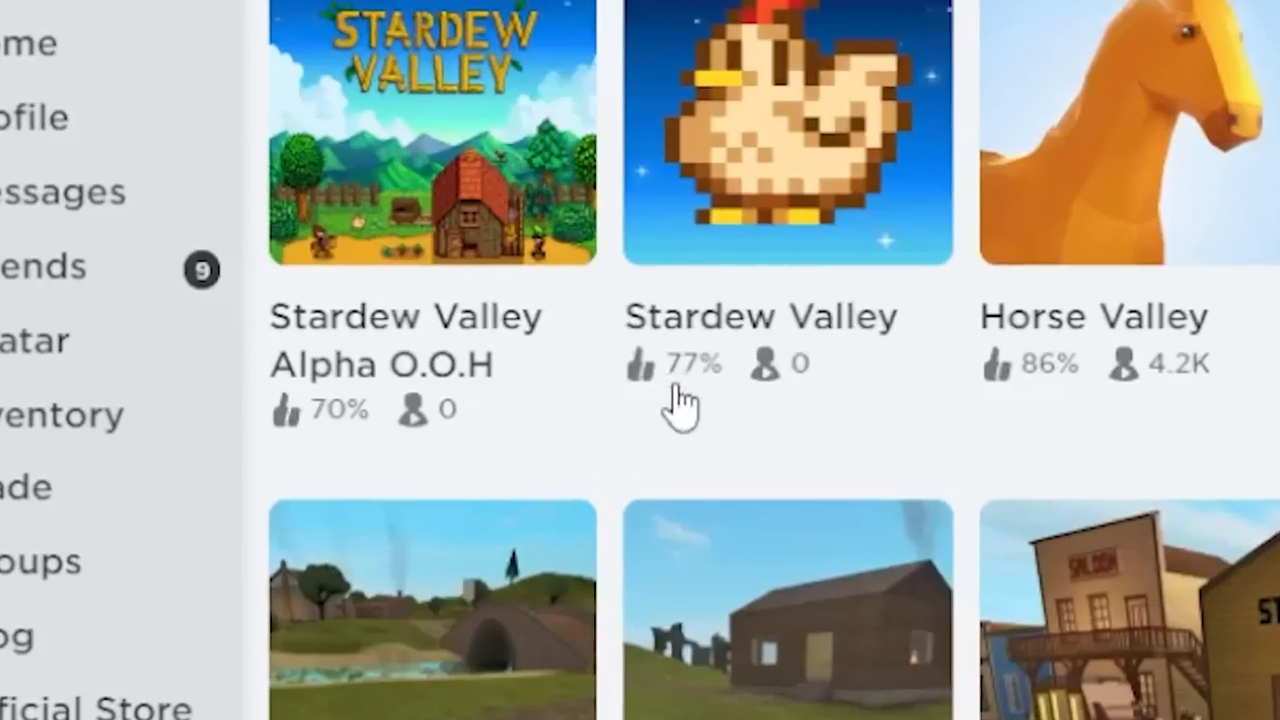
pyautogui.doubleClick(686, 364)
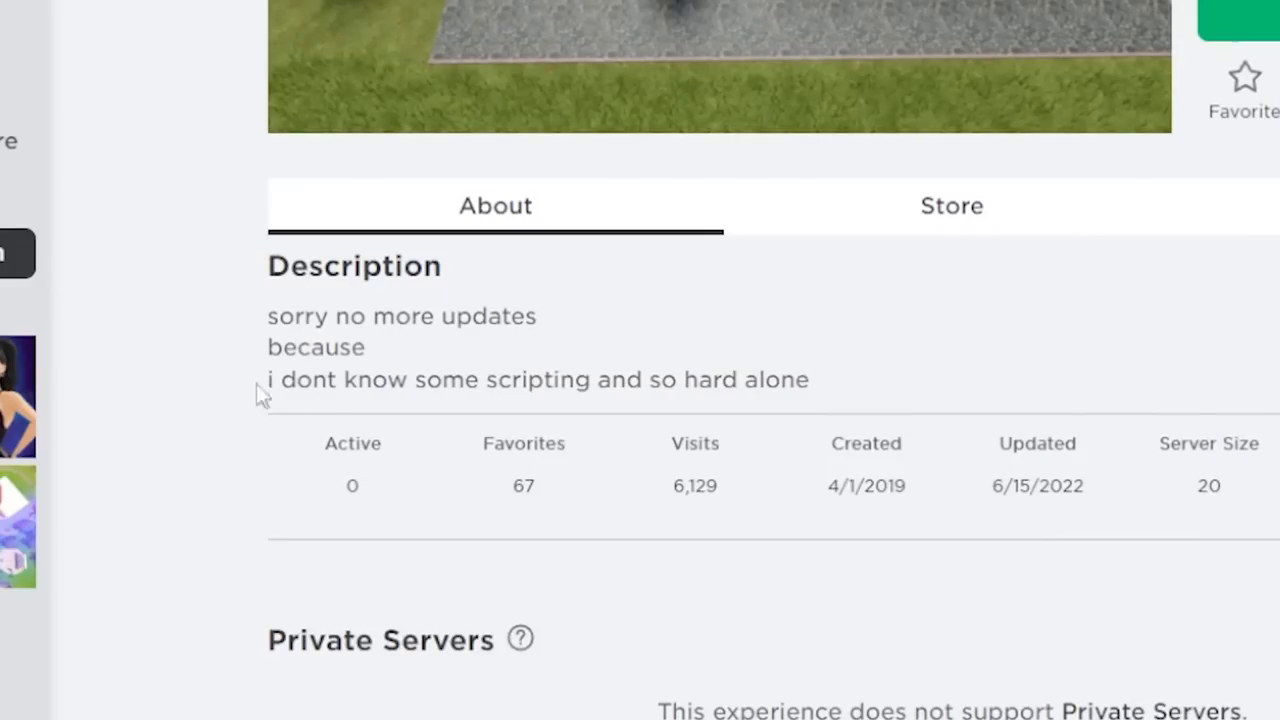
pyautogui.doubleClick(310, 348)
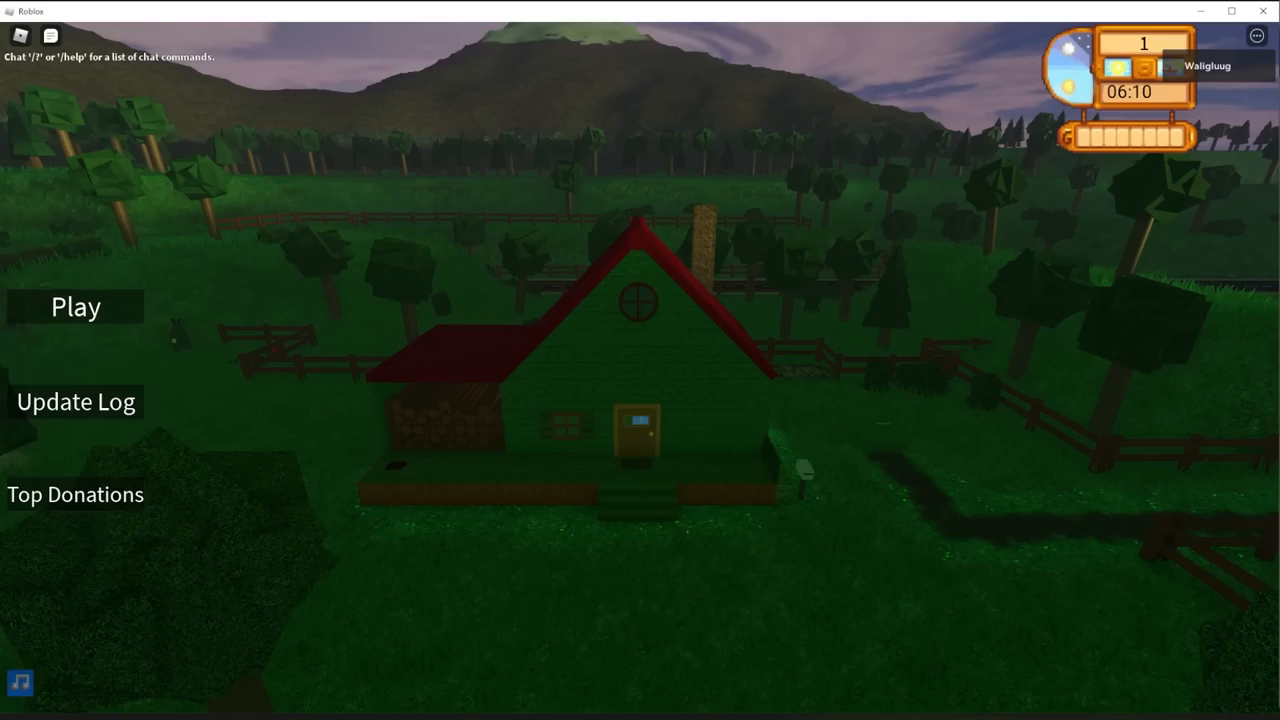
# Step: View the game's updates list, then cancel the Verify Your Email dialog
pyautogui.click(76, 400)
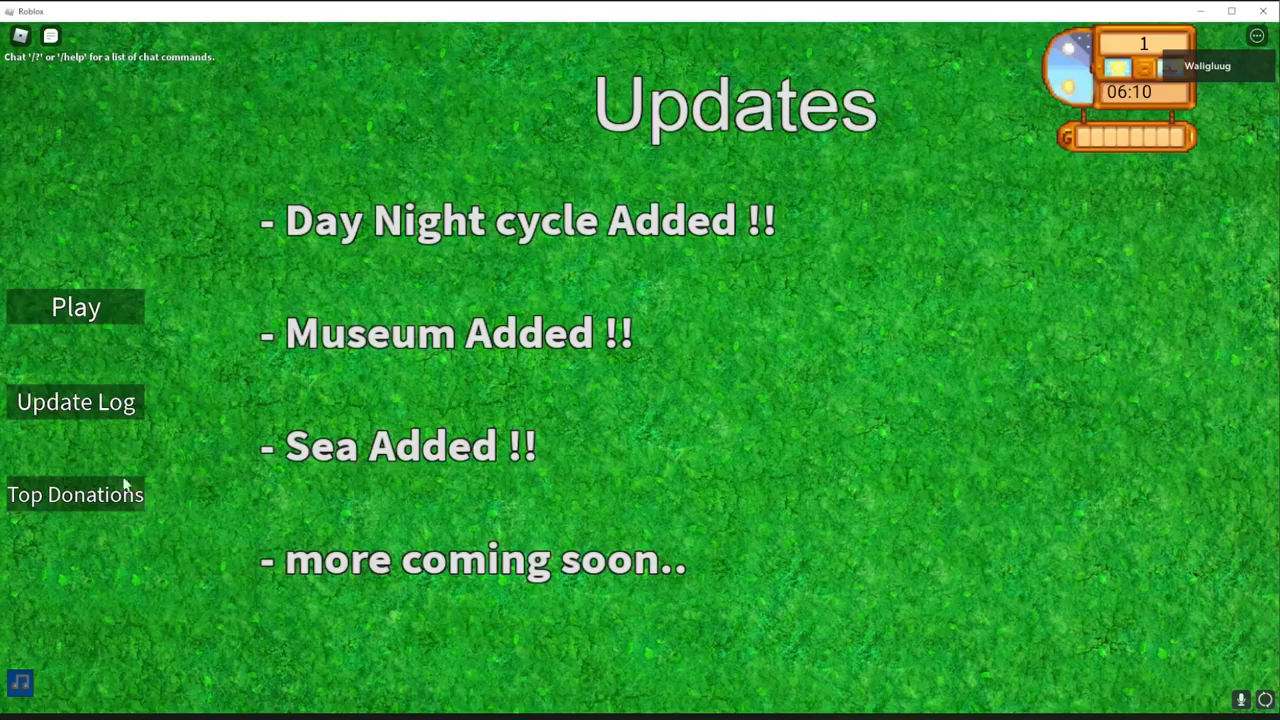
pyautogui.click(76, 306)
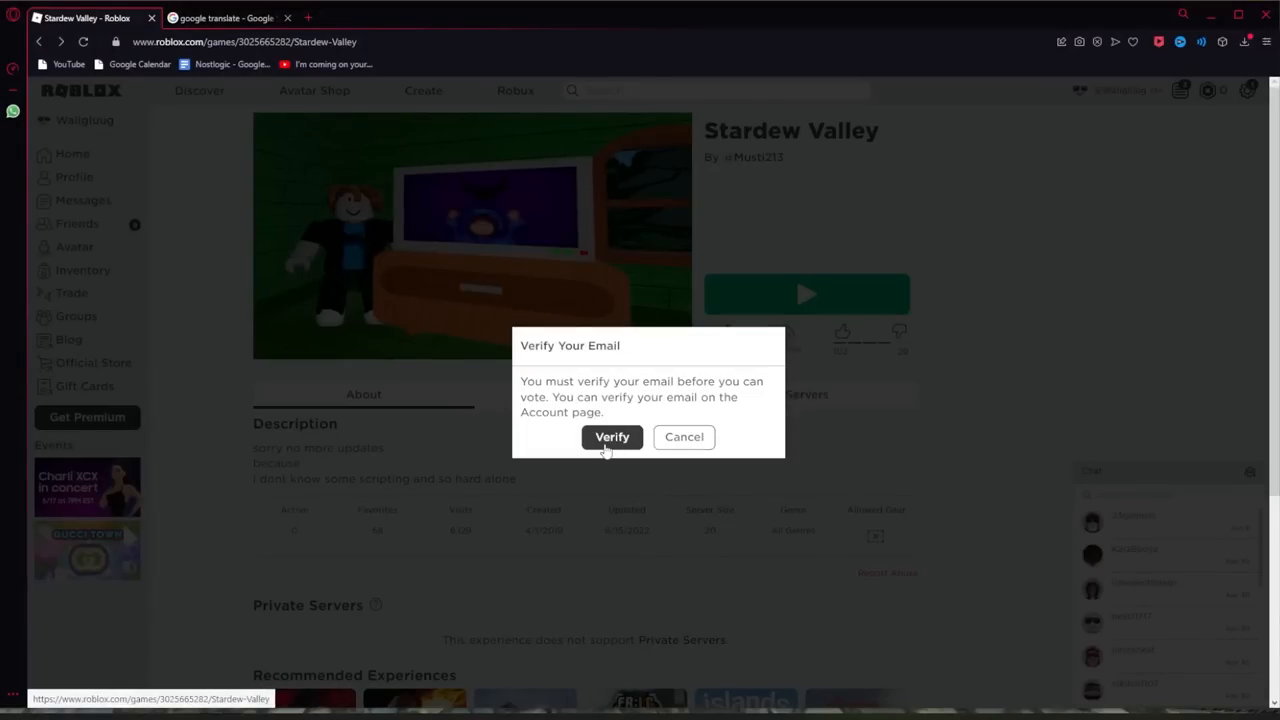
pyautogui.click(684, 436)
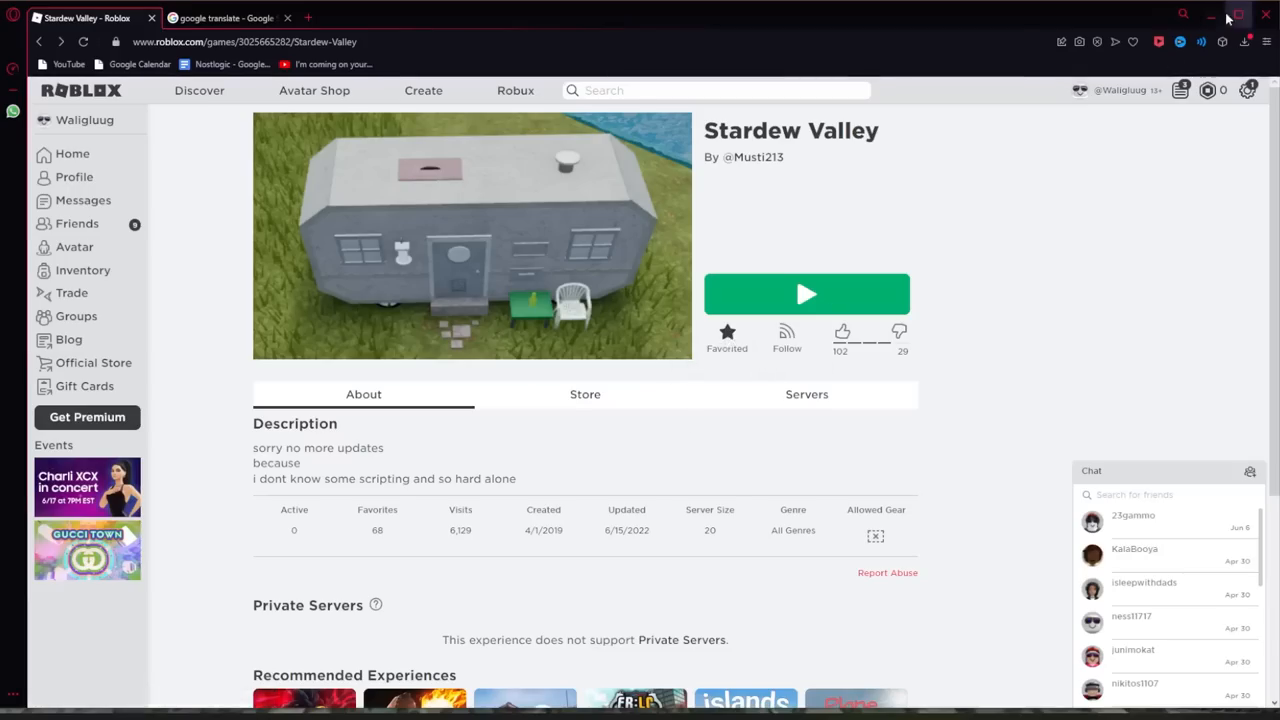
pyautogui.click(806, 292)
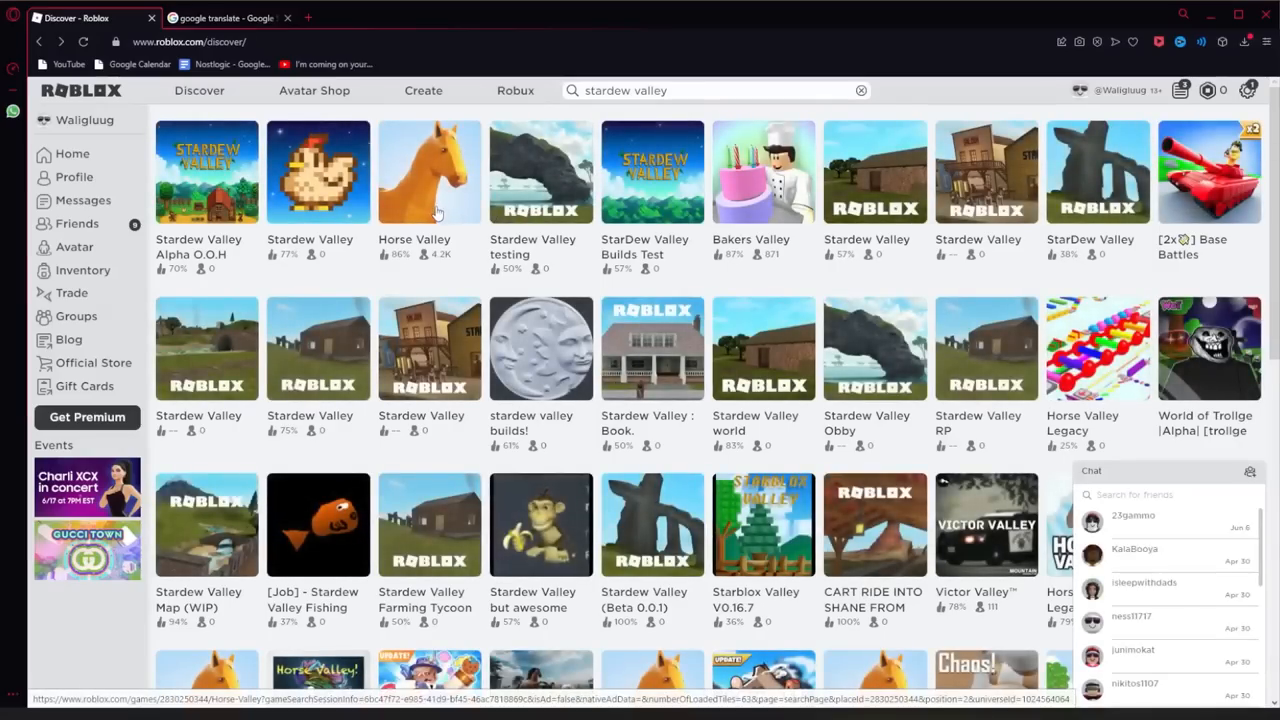
# Step: Launch Horse Valley from its results tile via the green Play button
pyautogui.click(428, 172)
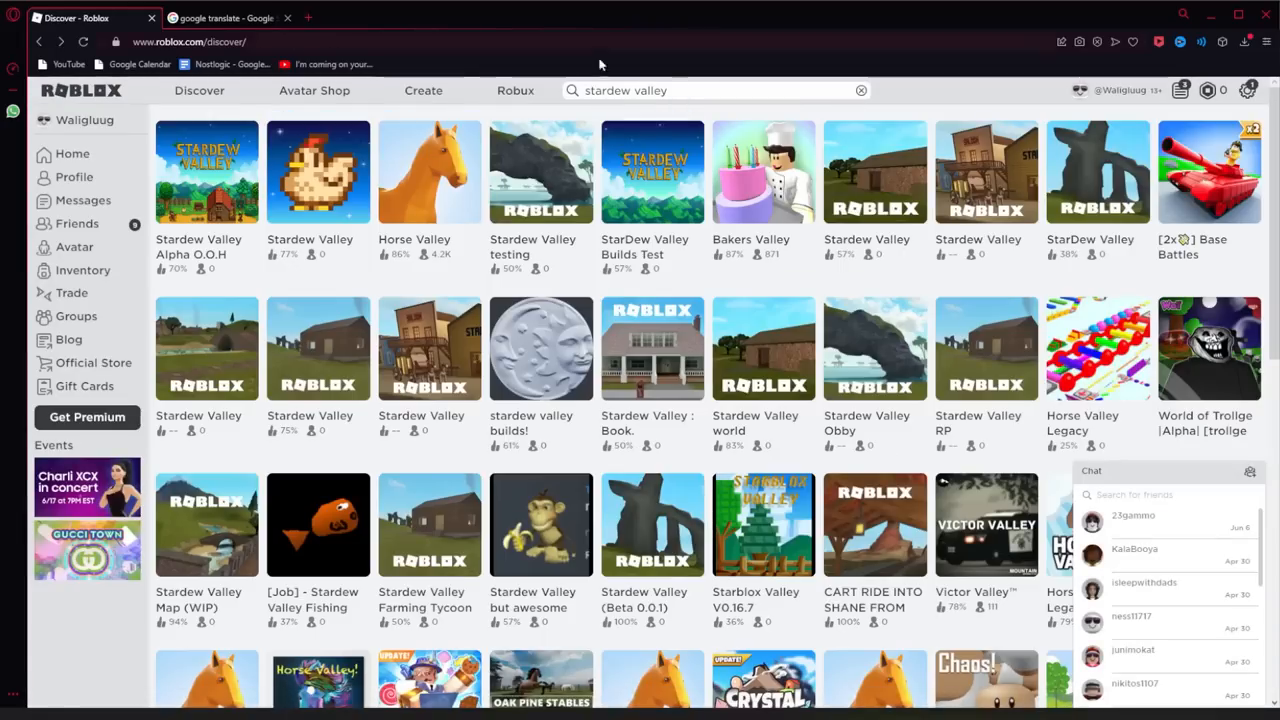
pyautogui.moveTo(452, 230)
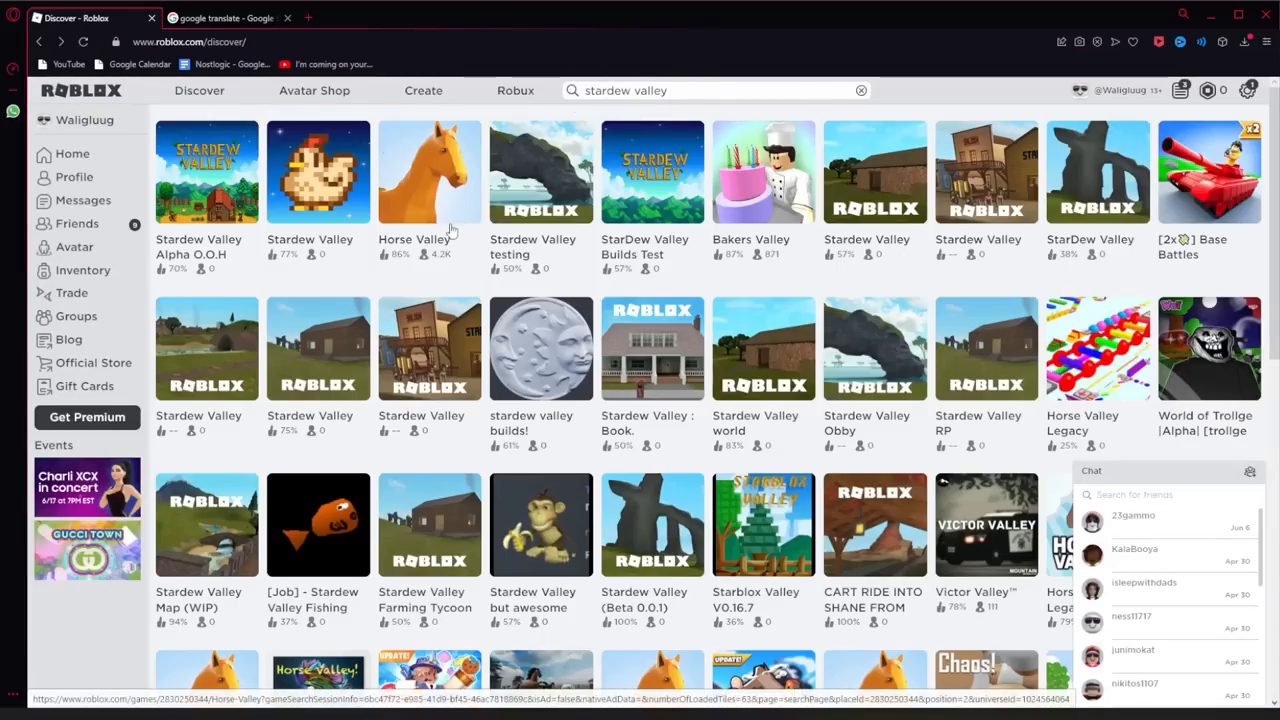
pyautogui.click(428, 172)
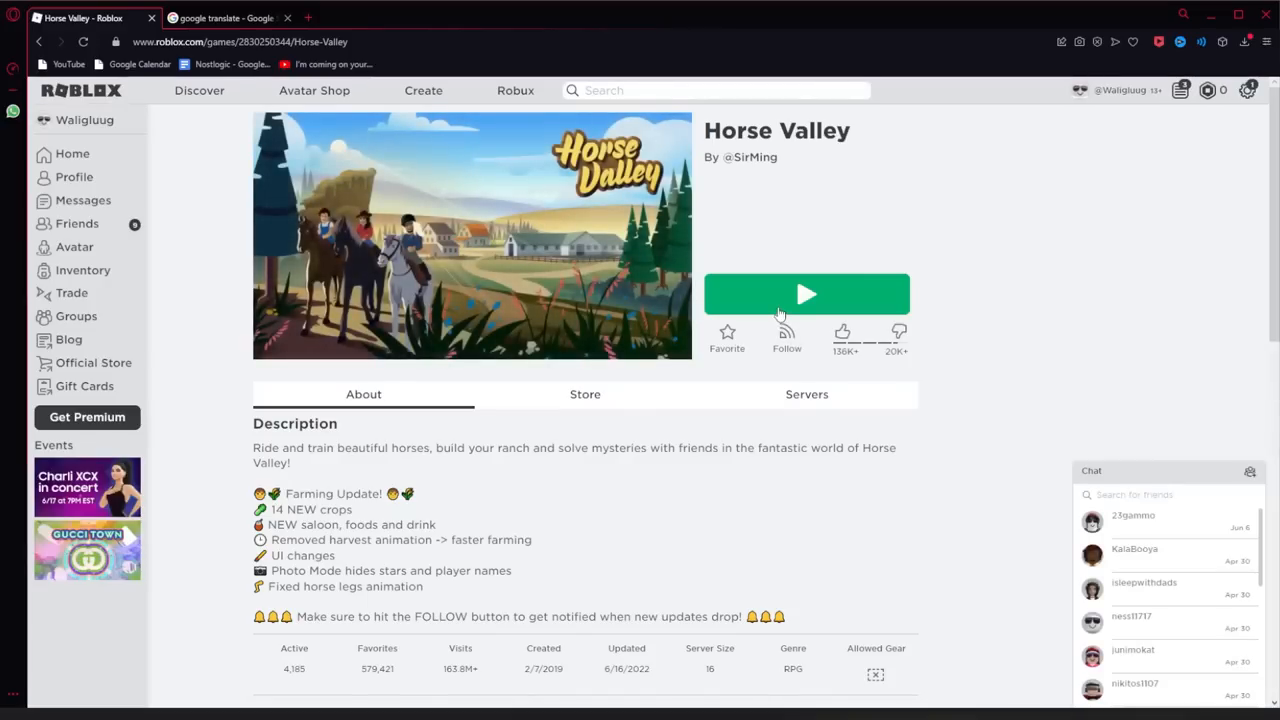
pyautogui.click(806, 292)
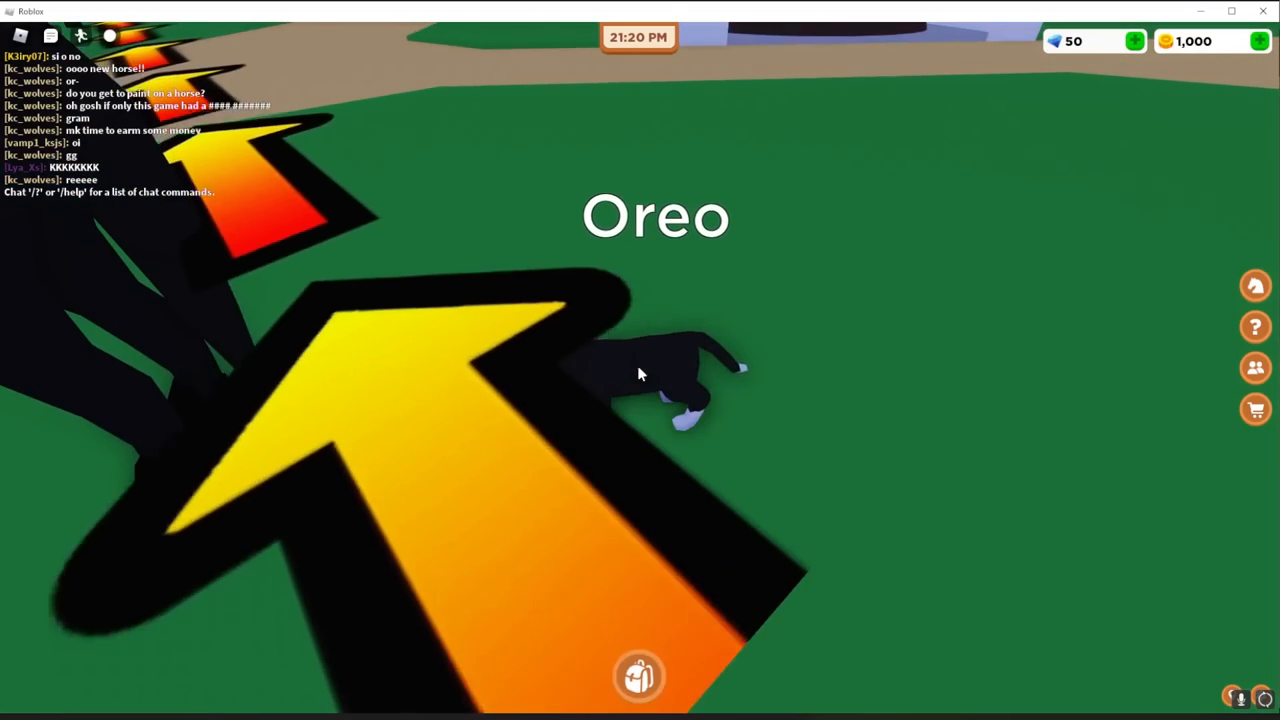
# Step: Buy the Morgan horse for 10 coins and view the Fast and Furious barrel-racing task
pyautogui.press('Escape')
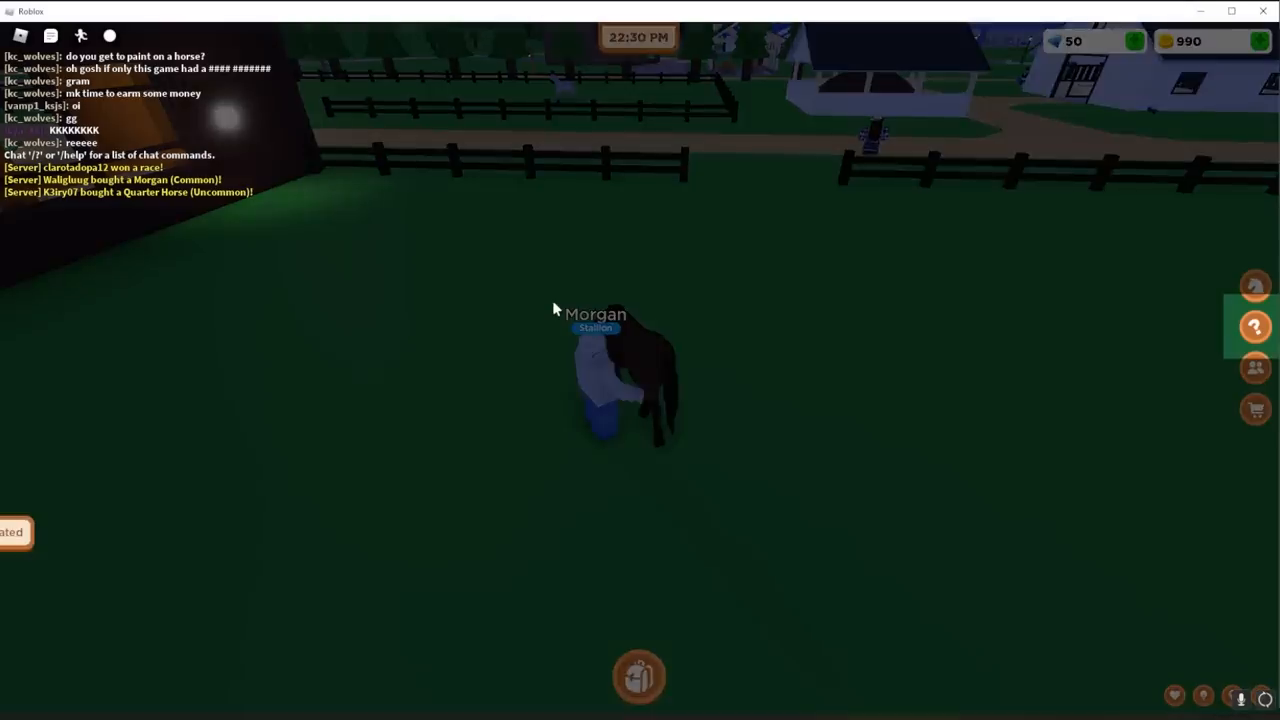
pyautogui.click(1256, 326)
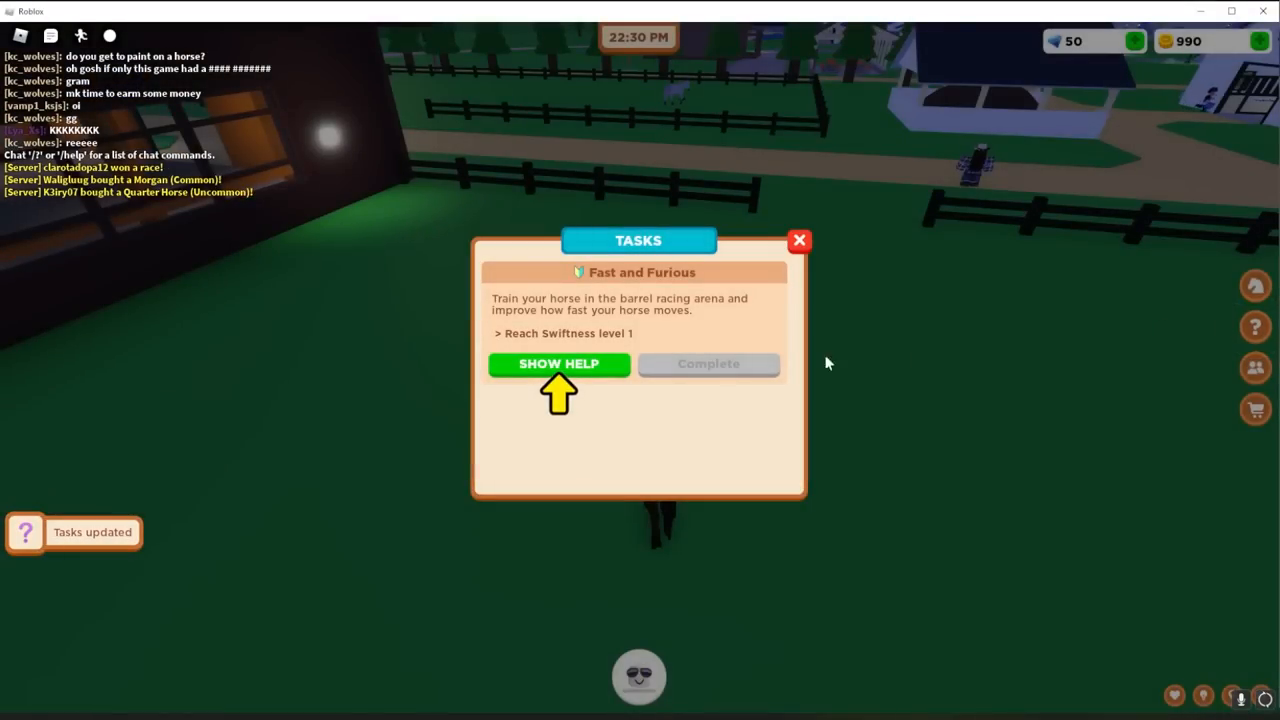
pyautogui.moveTo(596, 374)
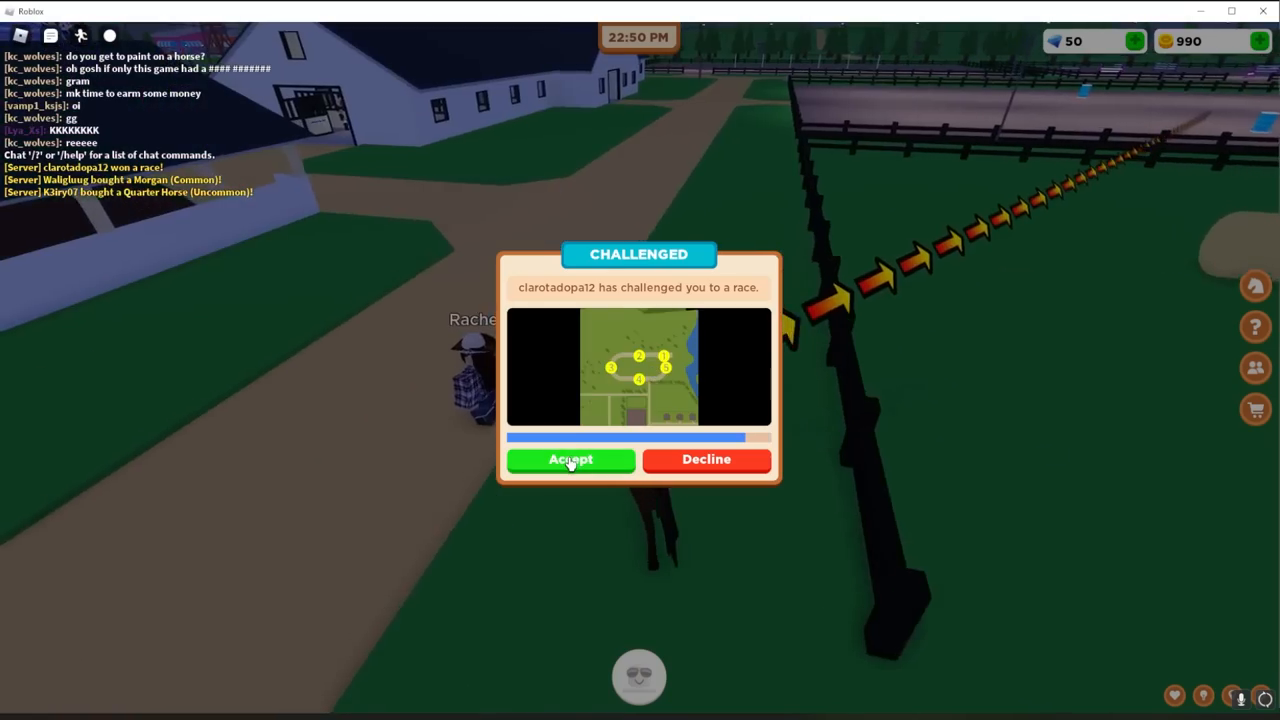
# Step: Accept the race challenge, ride it, then get directions for the Twist and Turn task
pyautogui.click(570, 458)
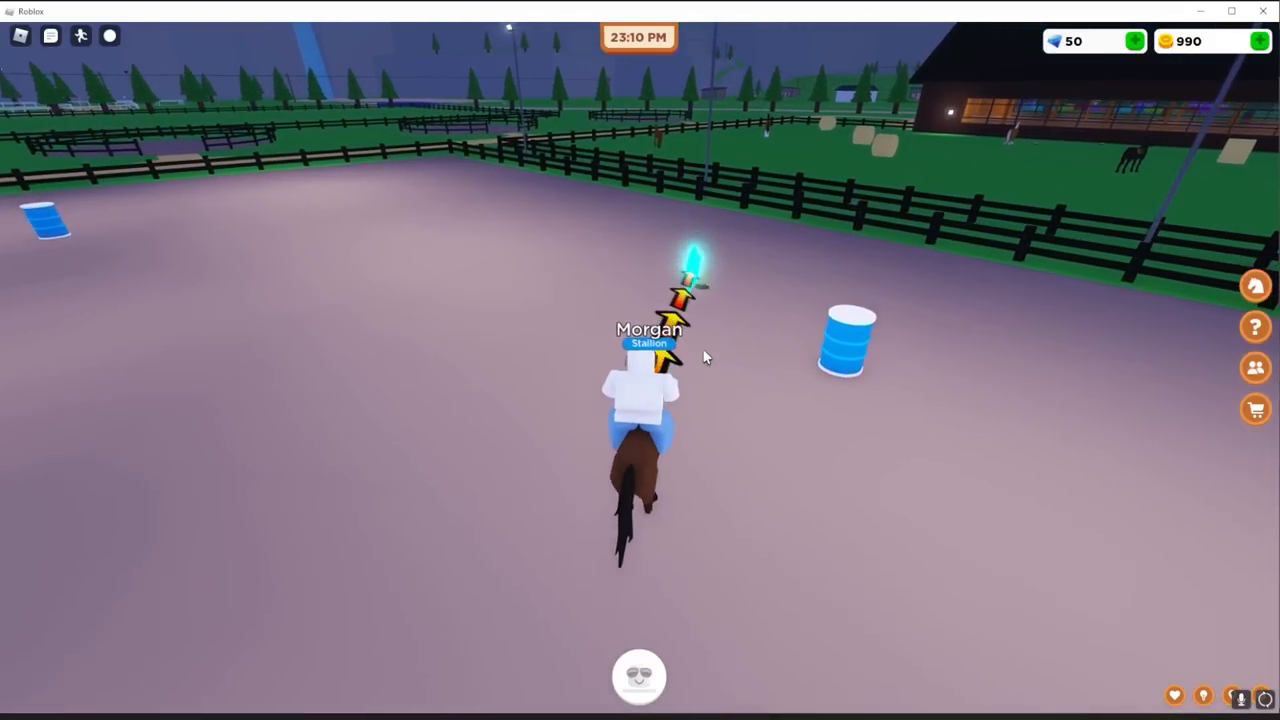
pyautogui.click(1256, 326)
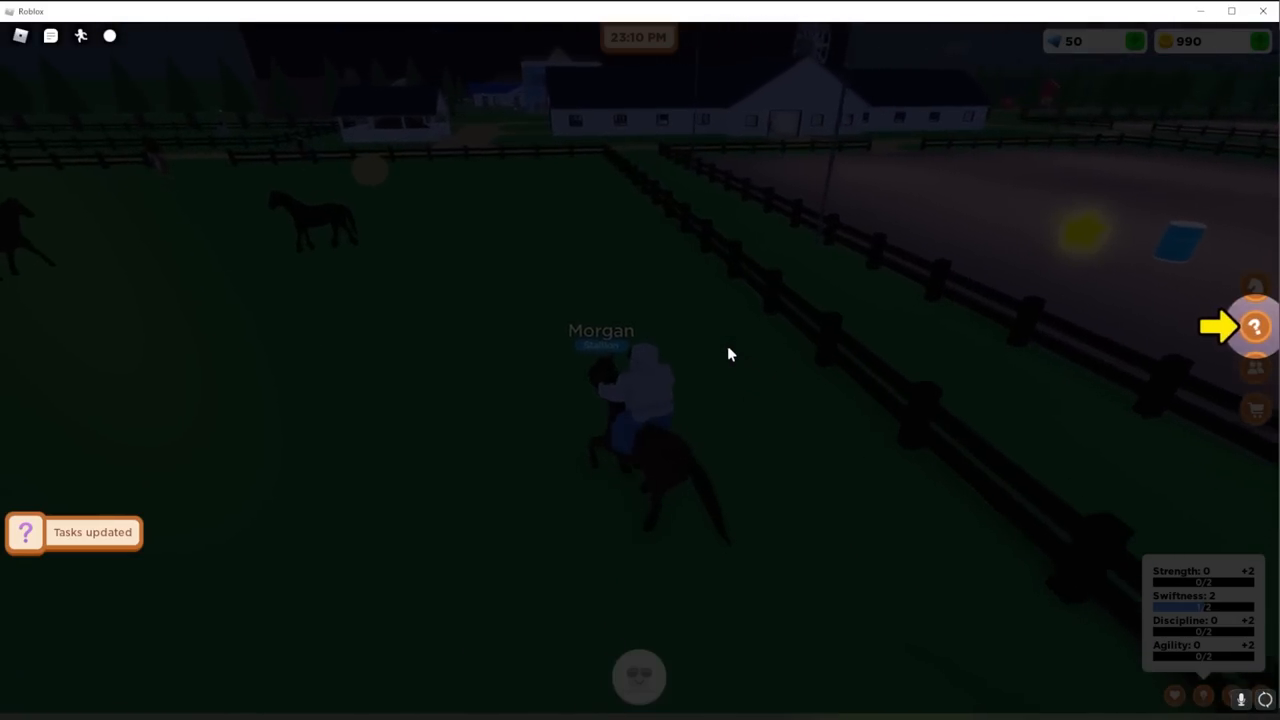
pyautogui.click(1254, 328)
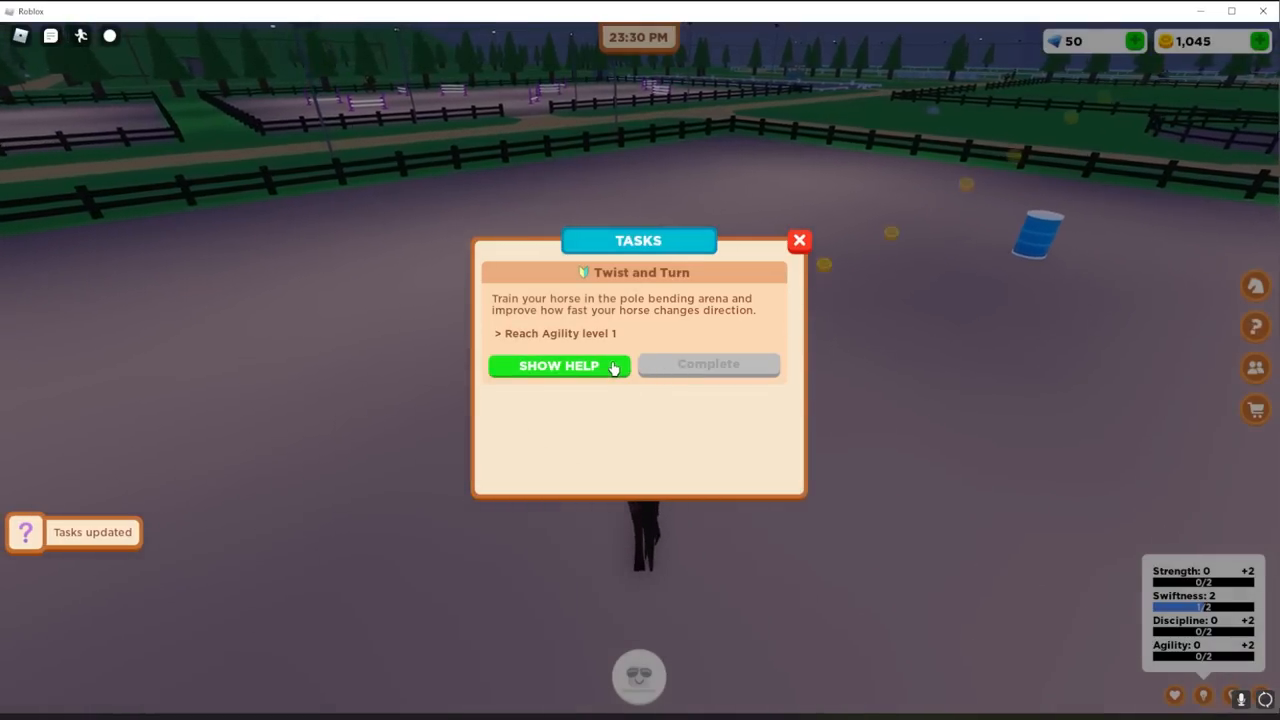
pyautogui.click(800, 240)
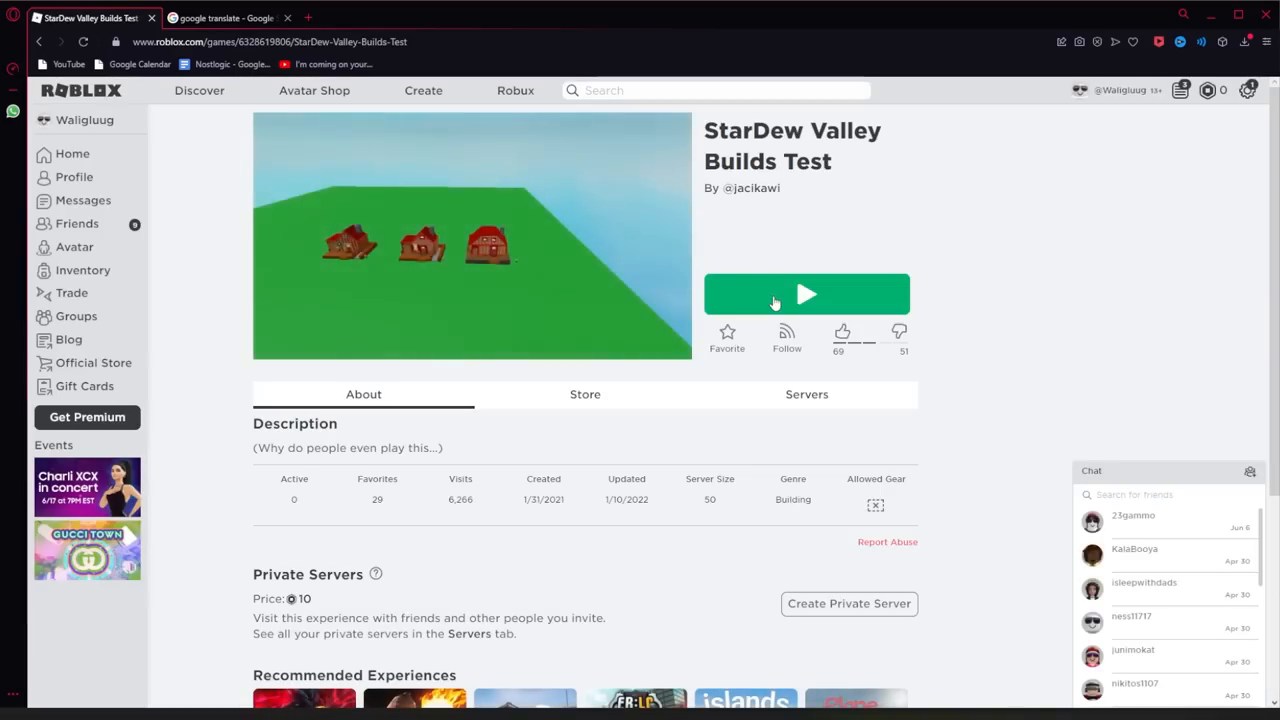
# Step: Launch the StarDew Valley Builds Test game from its Roblox page
pyautogui.click(806, 292)
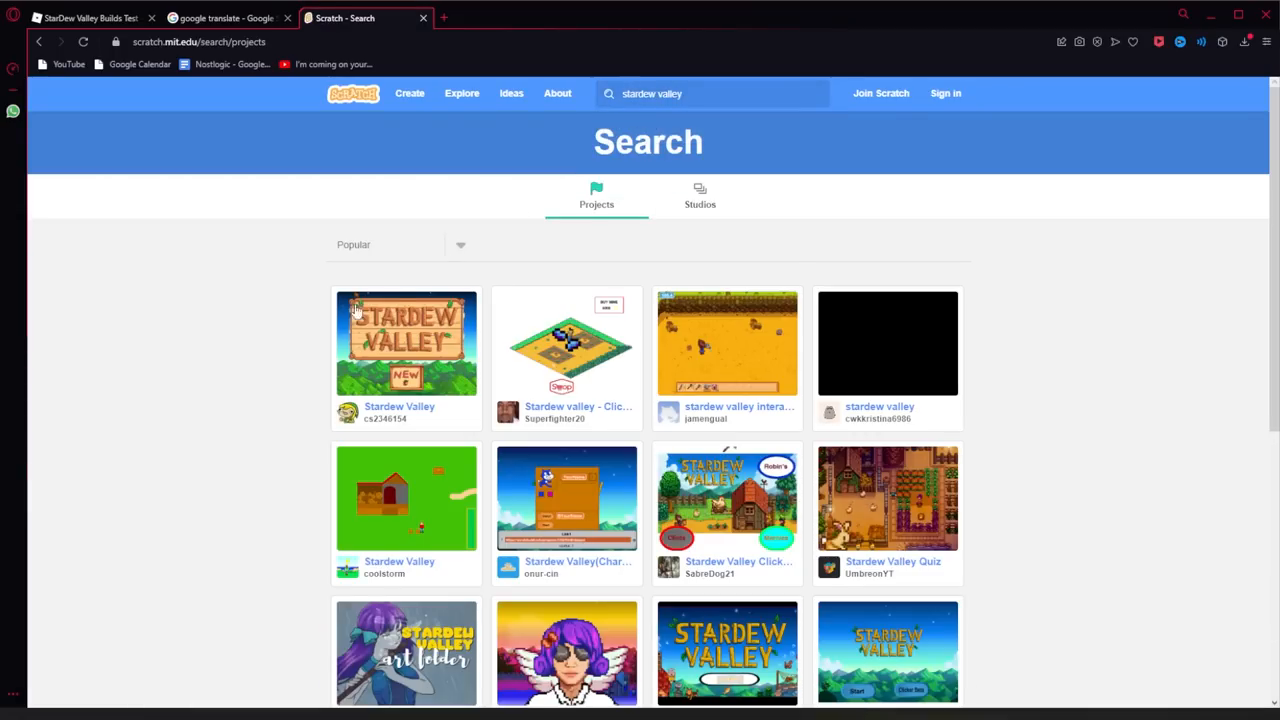
# Step: Open the Stardew Valley Platformer V1.31 project from the search results
pyautogui.scroll(-3)
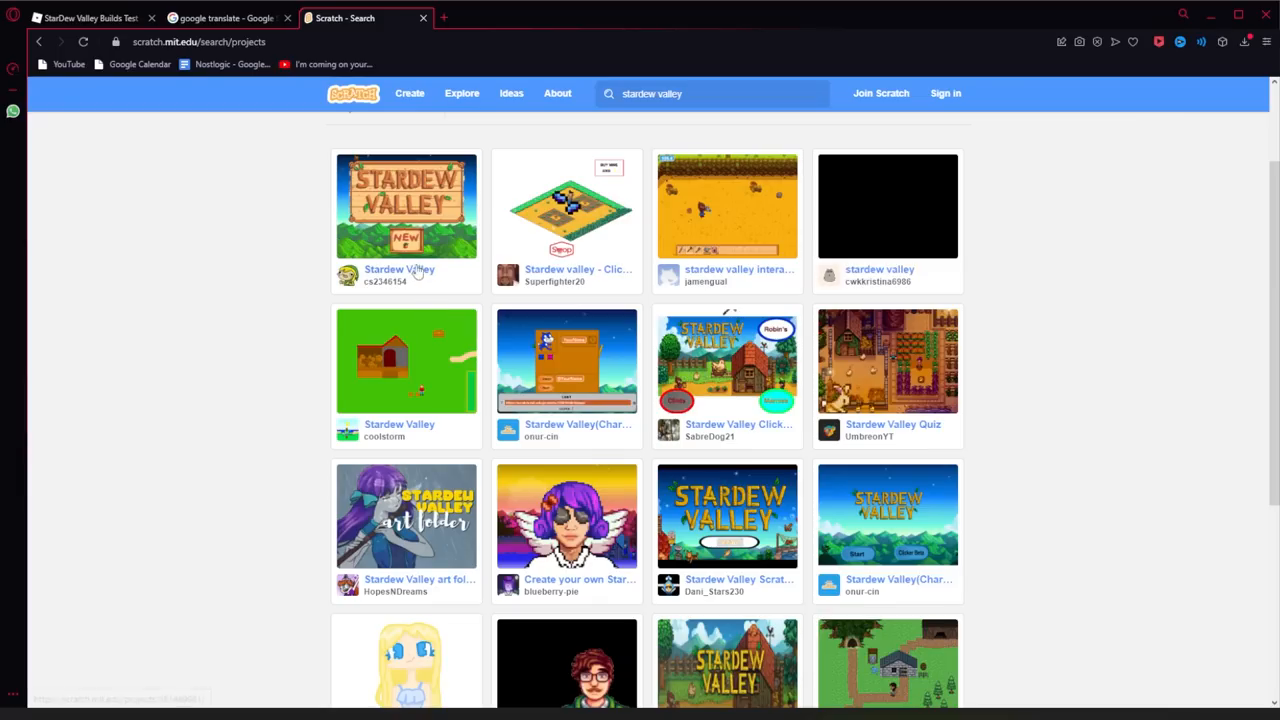
pyautogui.click(406, 204)
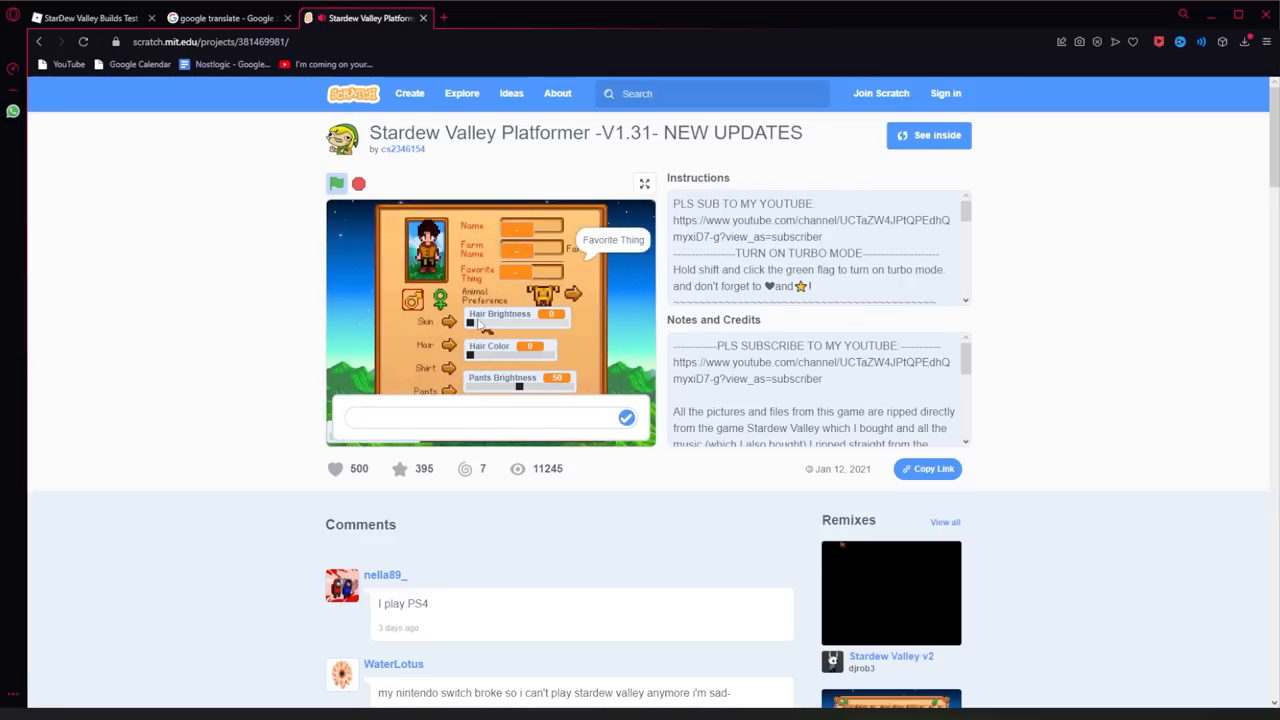
# Step: Answer the Favorite Thing prompt with 'Subscribing' and submit the character answers
pyautogui.moveTo(472, 322); pyautogui.dragTo(564, 322)
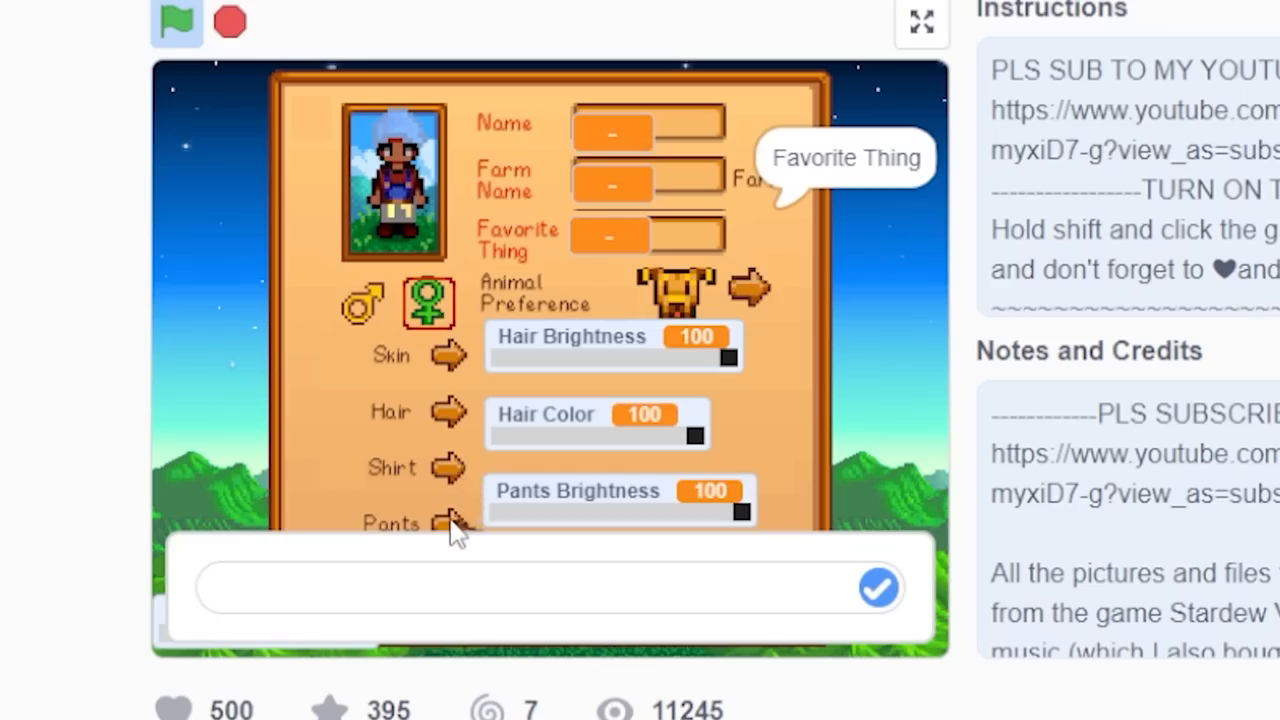
pyautogui.click(540, 588)
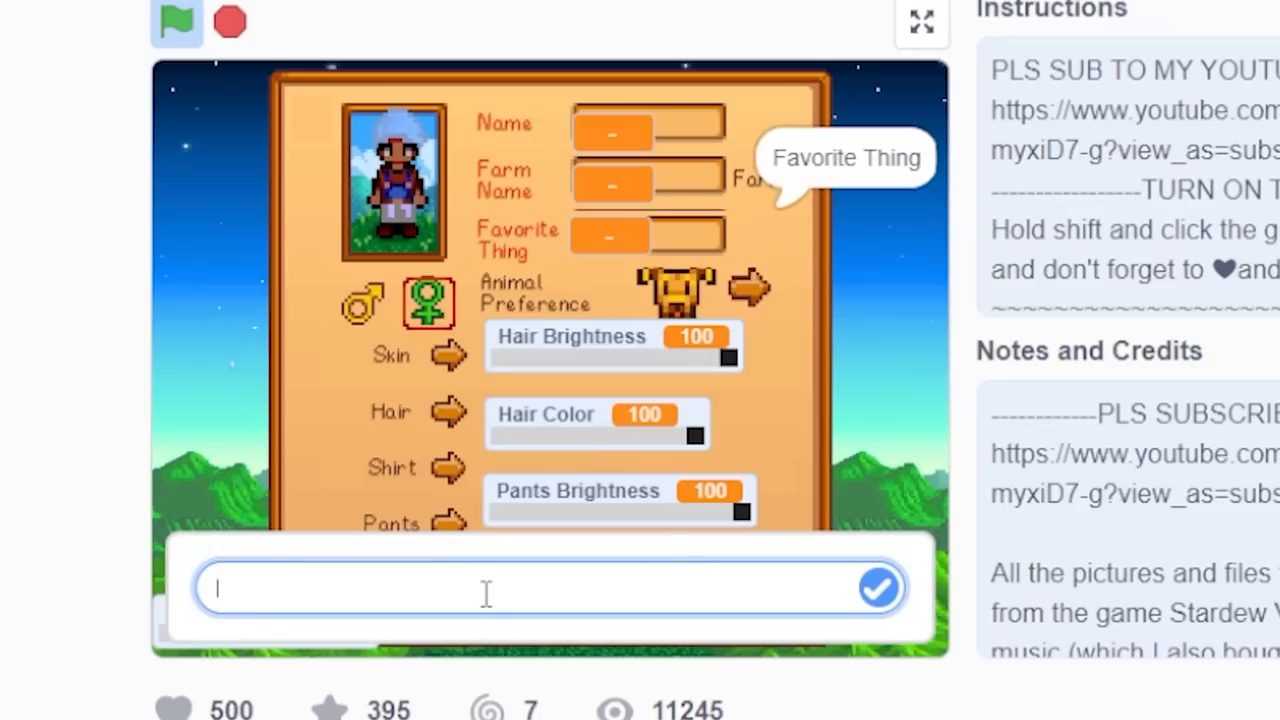
pyautogui.write('Subscribing')
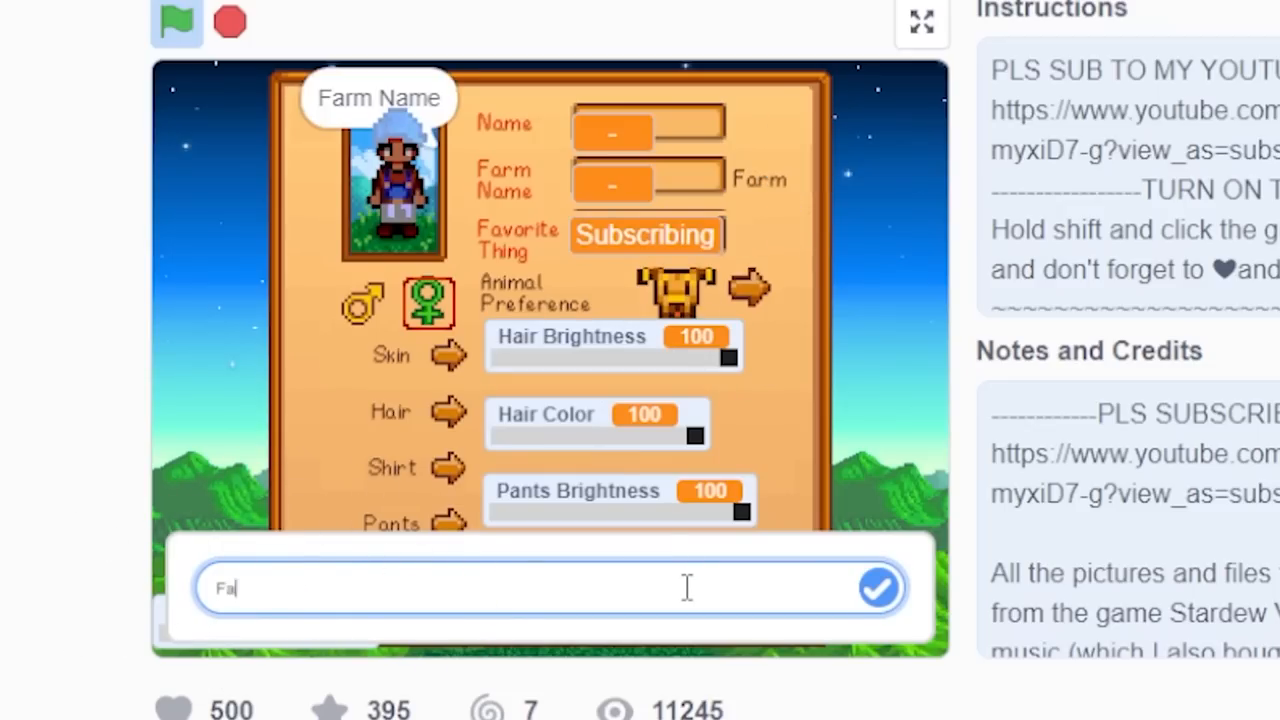
pyautogui.click(876, 588)
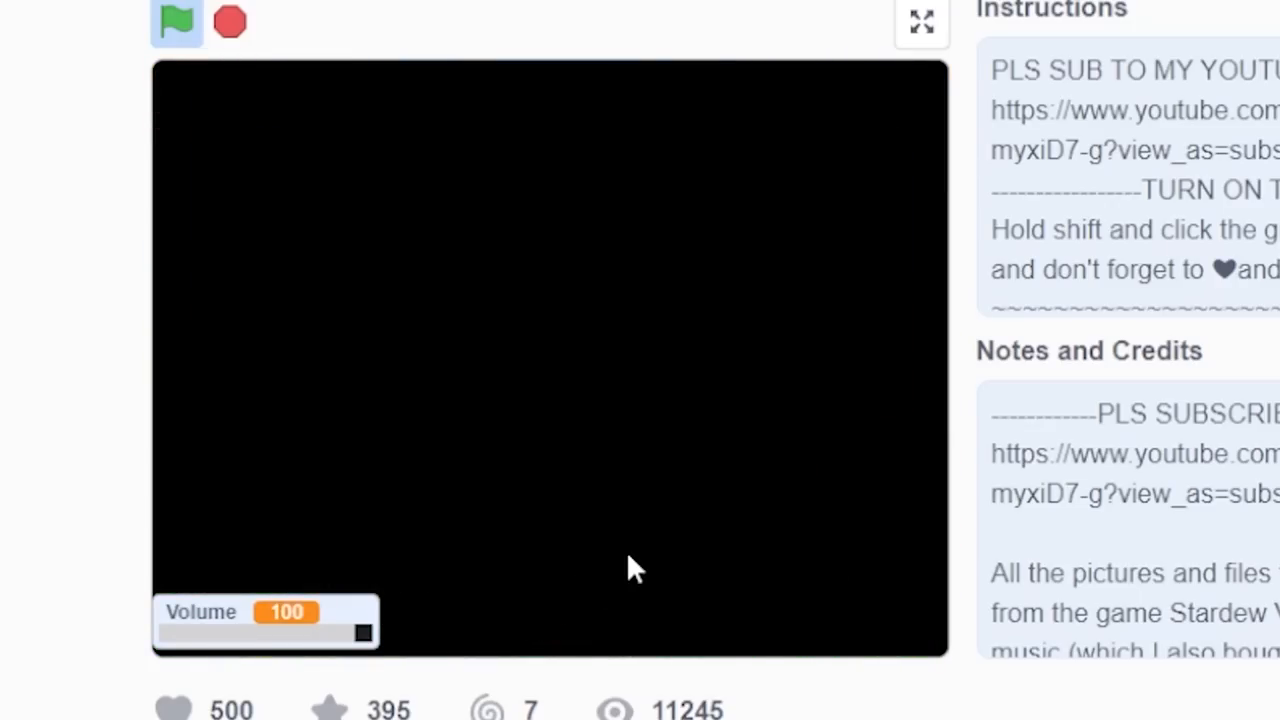
# Step: Drag the volume to 0 and back to 100, then turn the letter to its next page
pyautogui.click(176, 20)
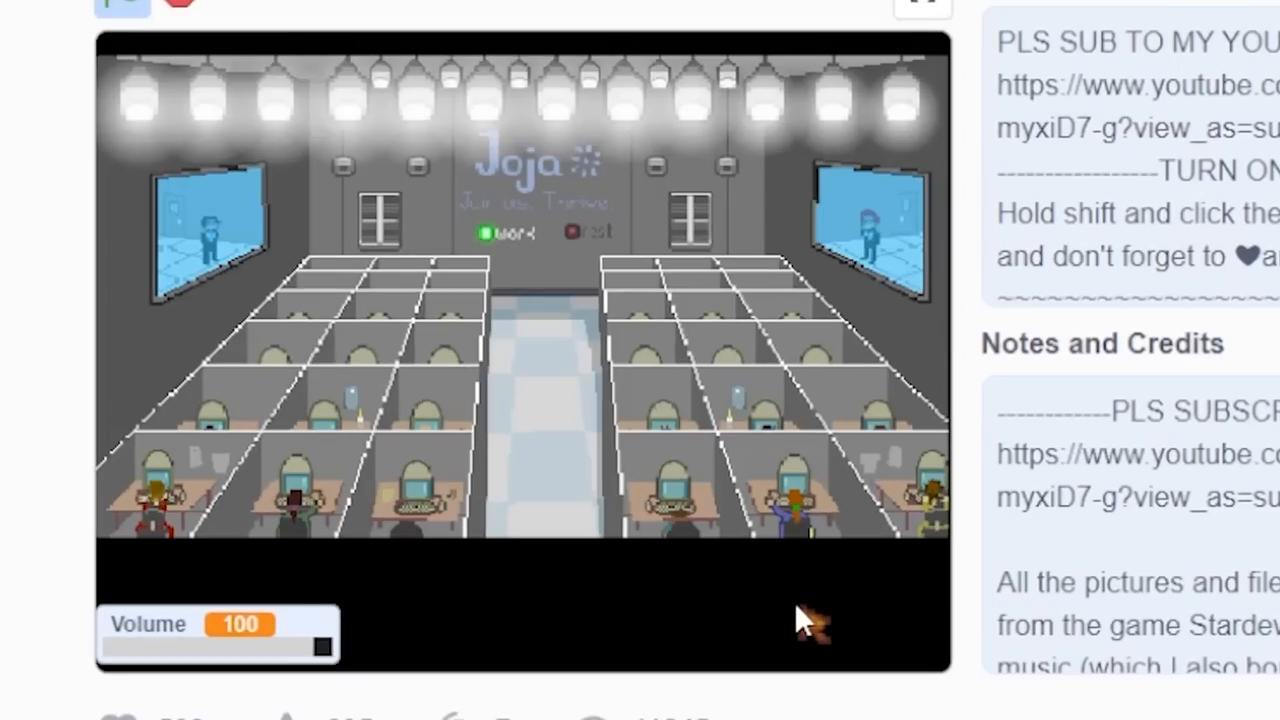
pyautogui.moveTo(320, 648); pyautogui.dragTo(164, 636)
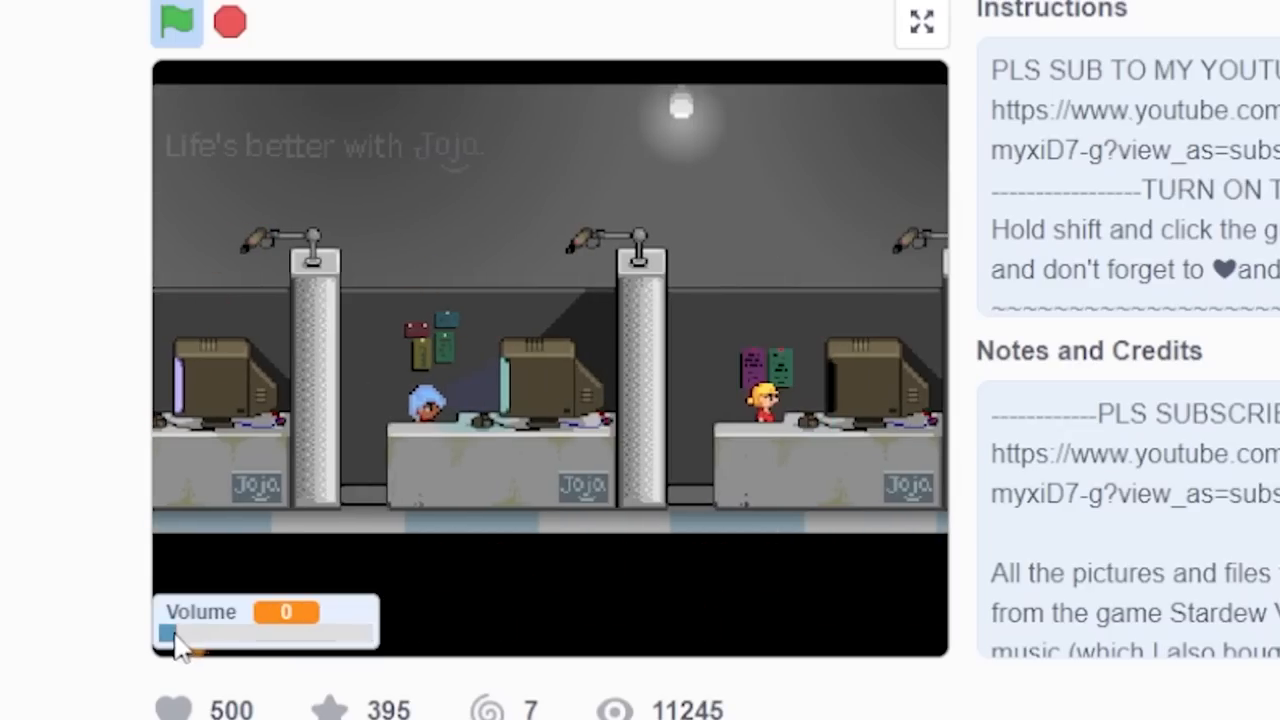
pyautogui.moveTo(168, 632); pyautogui.dragTo(360, 632)
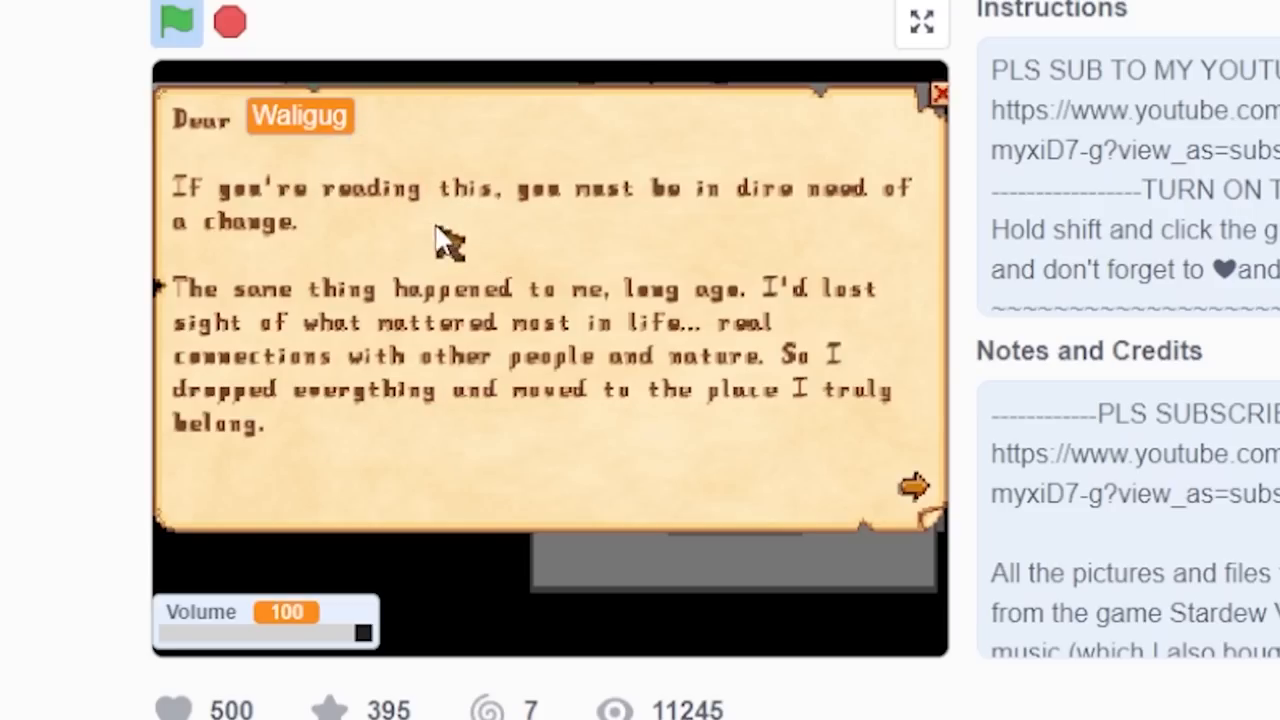
pyautogui.moveTo(910, 490)
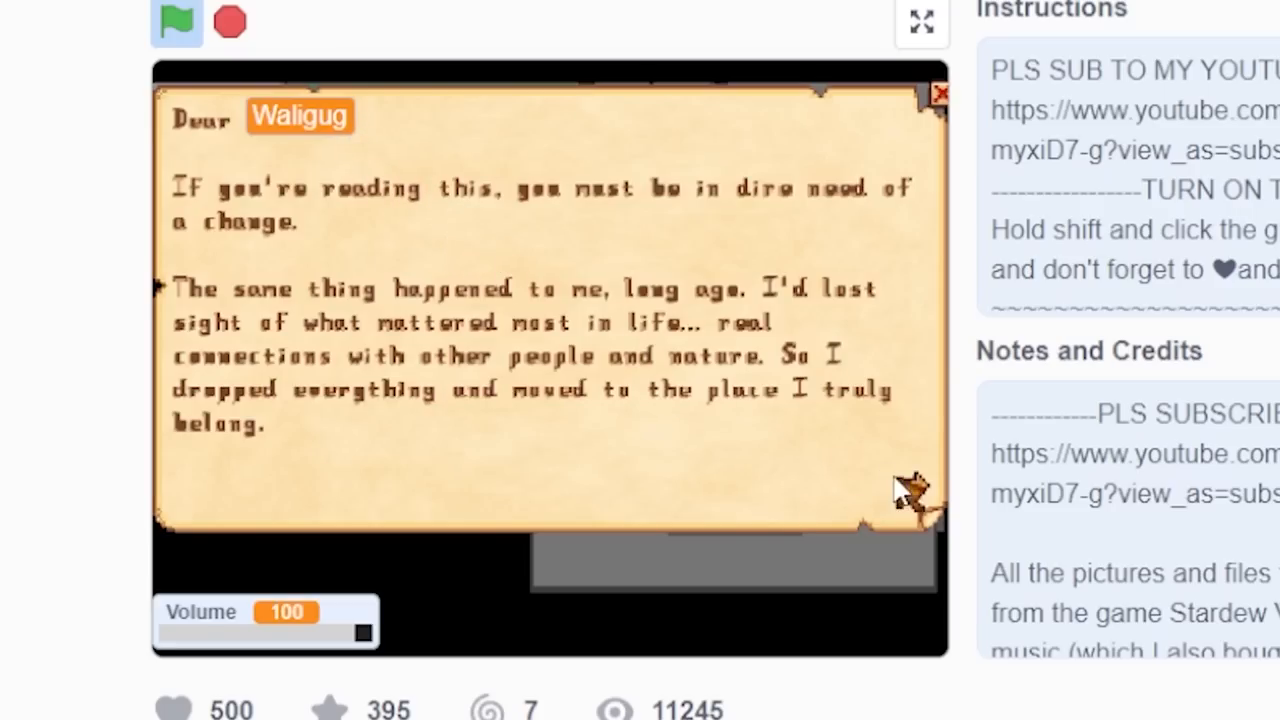
pyautogui.click(912, 486)
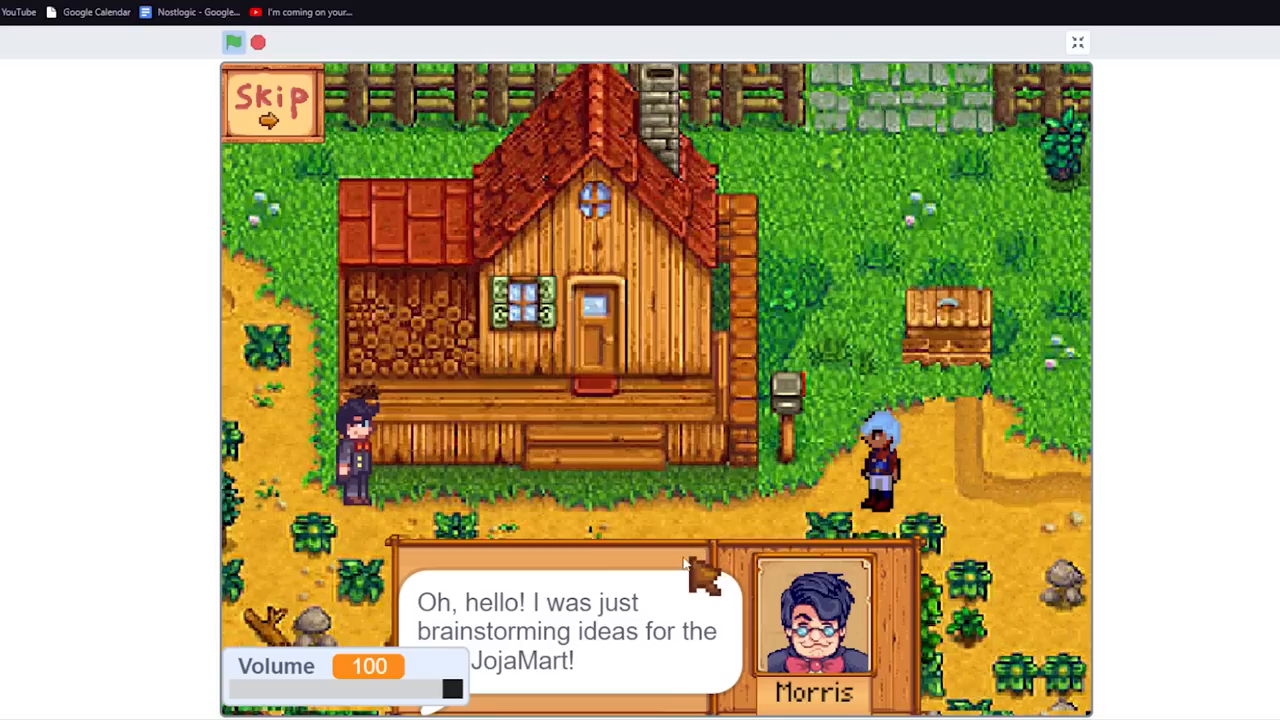
pyautogui.moveTo(648, 584)
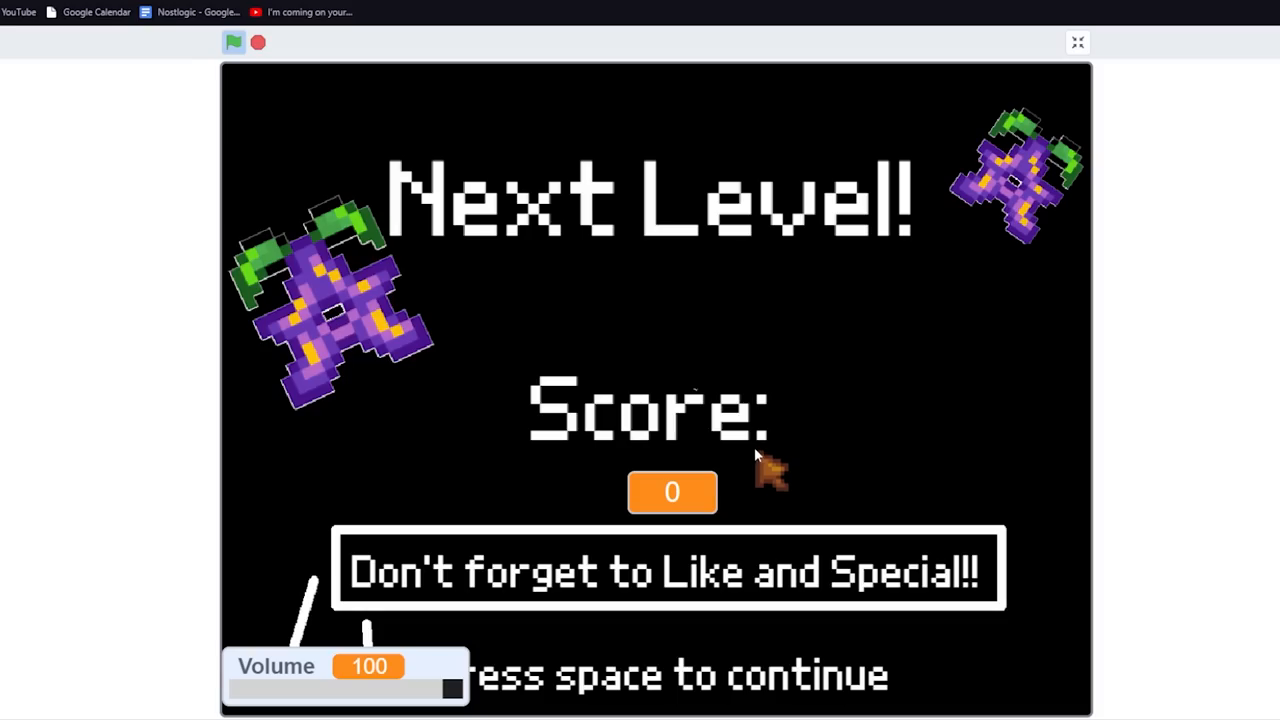
# Step: Continue from the Next Level screen into the following level
pyautogui.press('space')
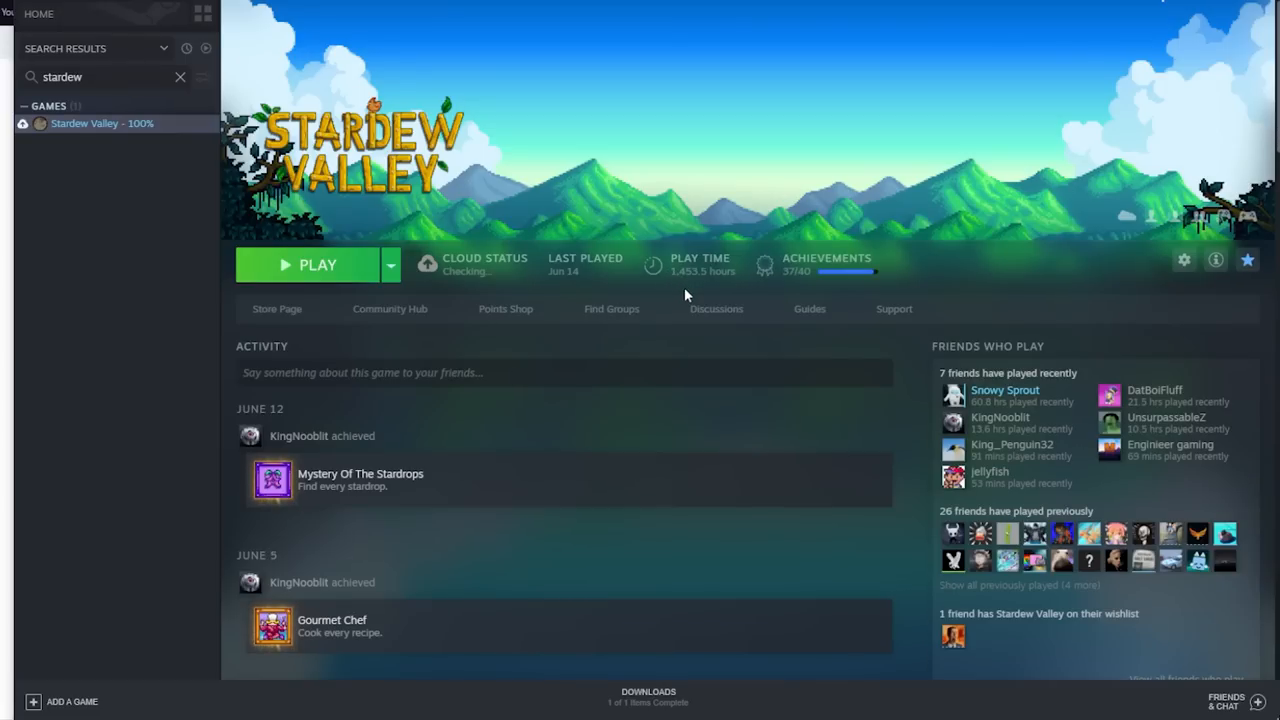
pyautogui.moveTo(680, 294)
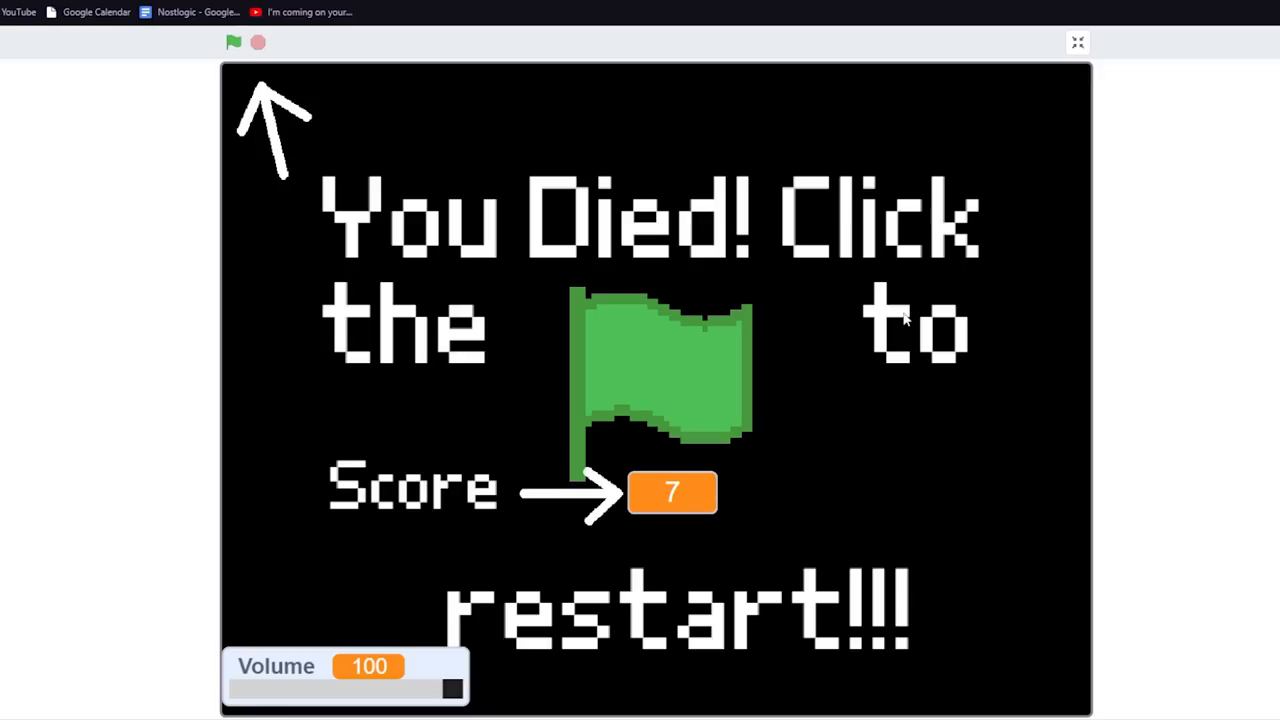
# Step: Restart the platformer with the green flag after dying with a score of 7
pyautogui.click(232, 42)
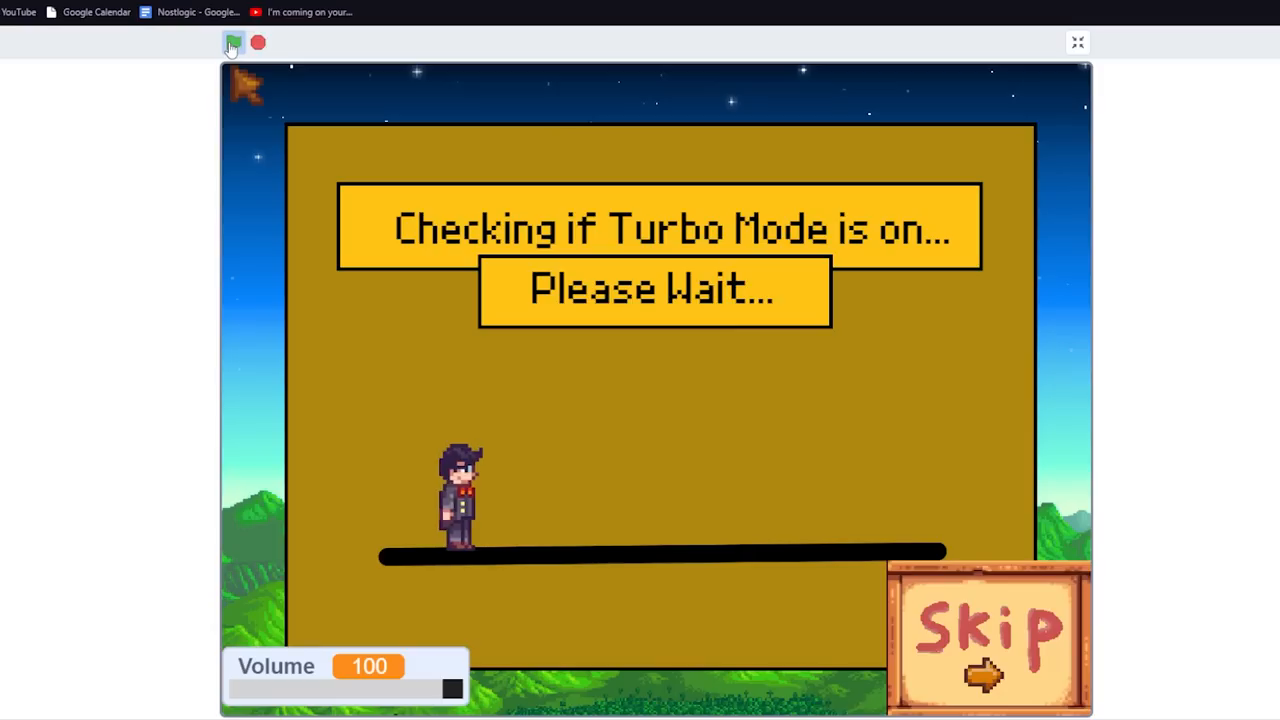